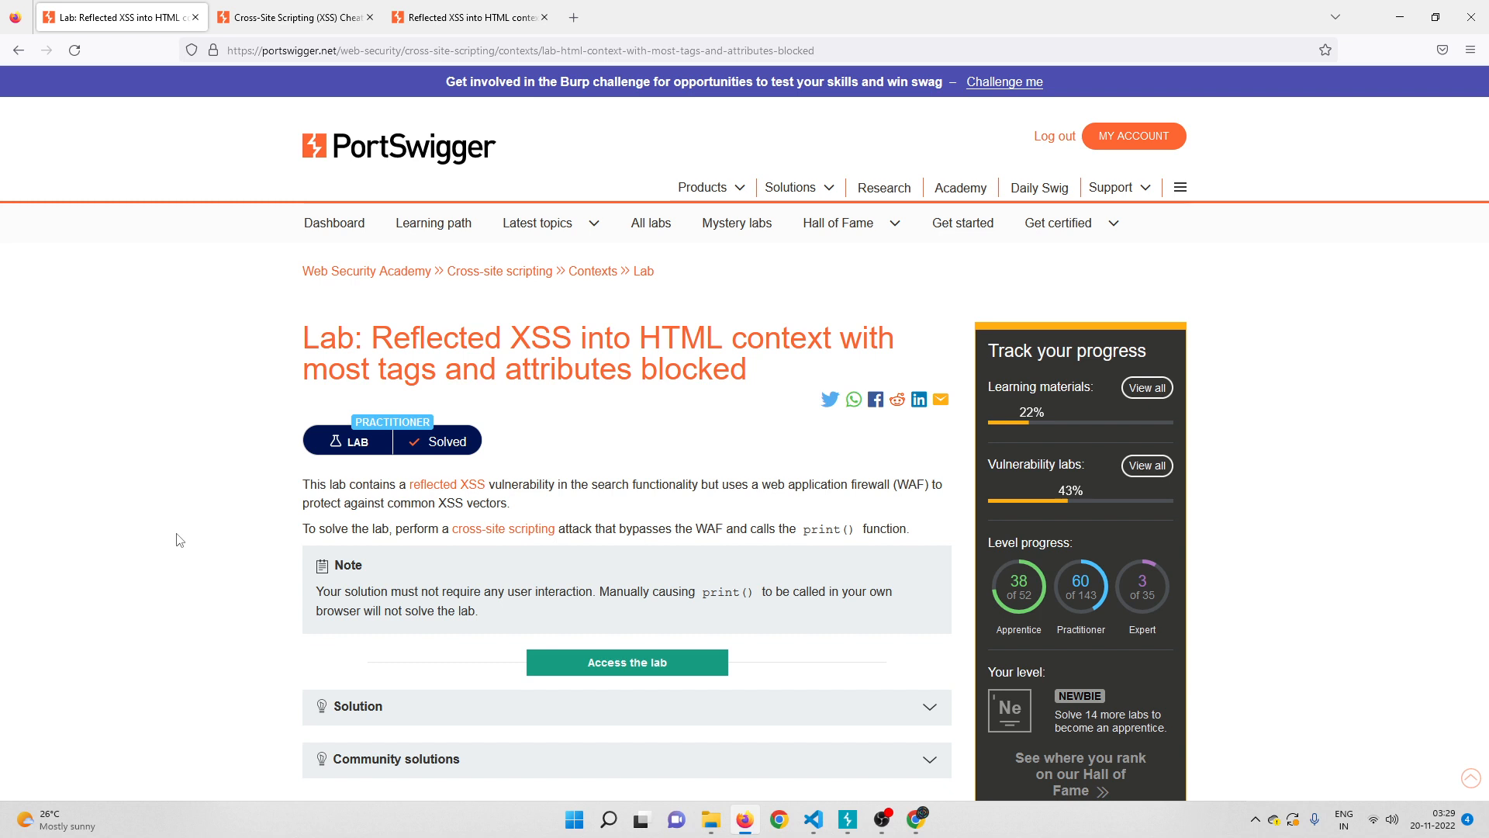
{"action": "mouse_move", "coordinate": [439, 37]}
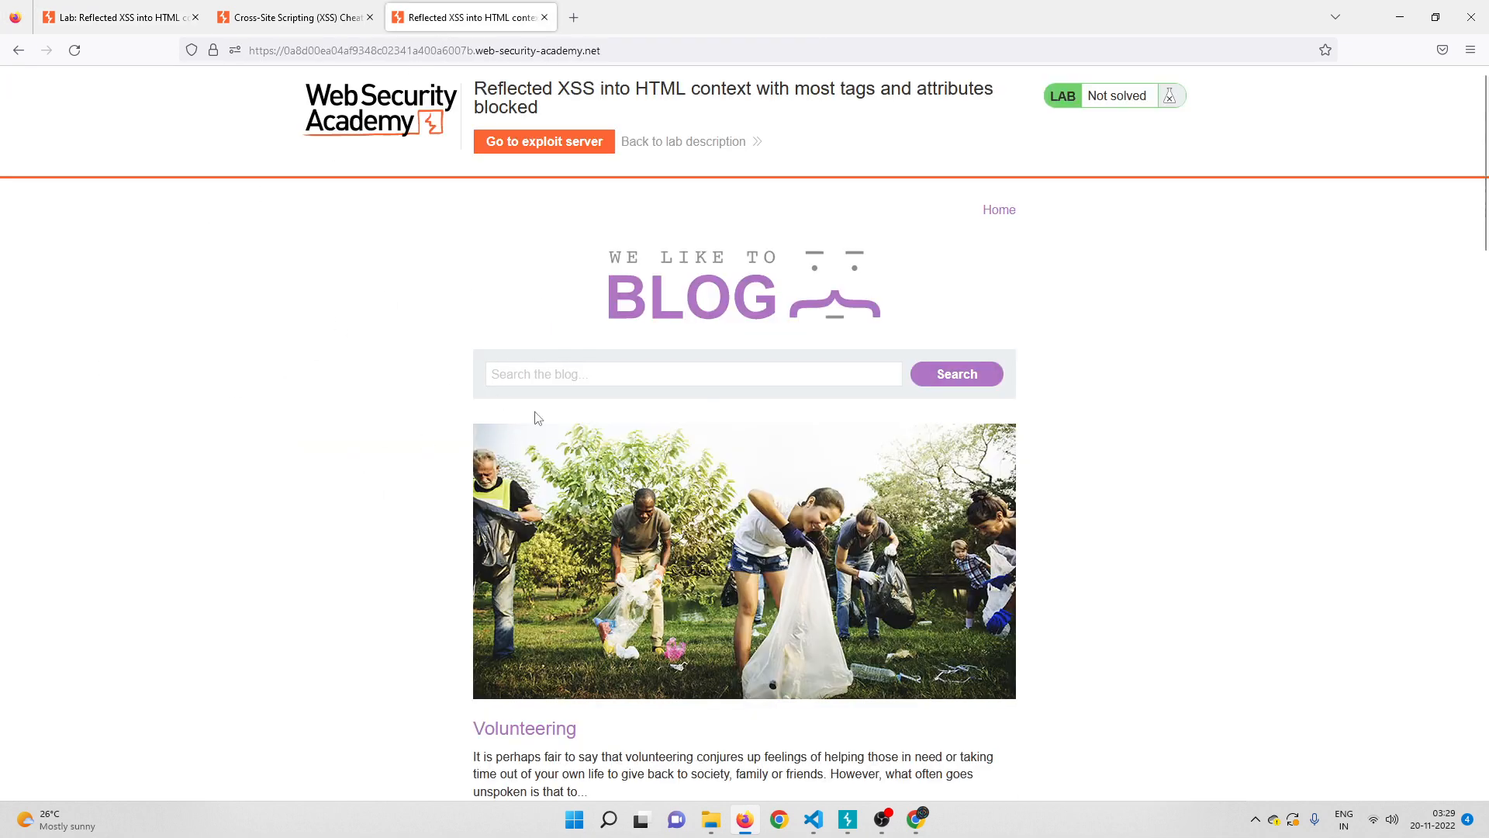
Step: Submit a blog search for '<body' in the lab
{"action": "type", "text": "<"}
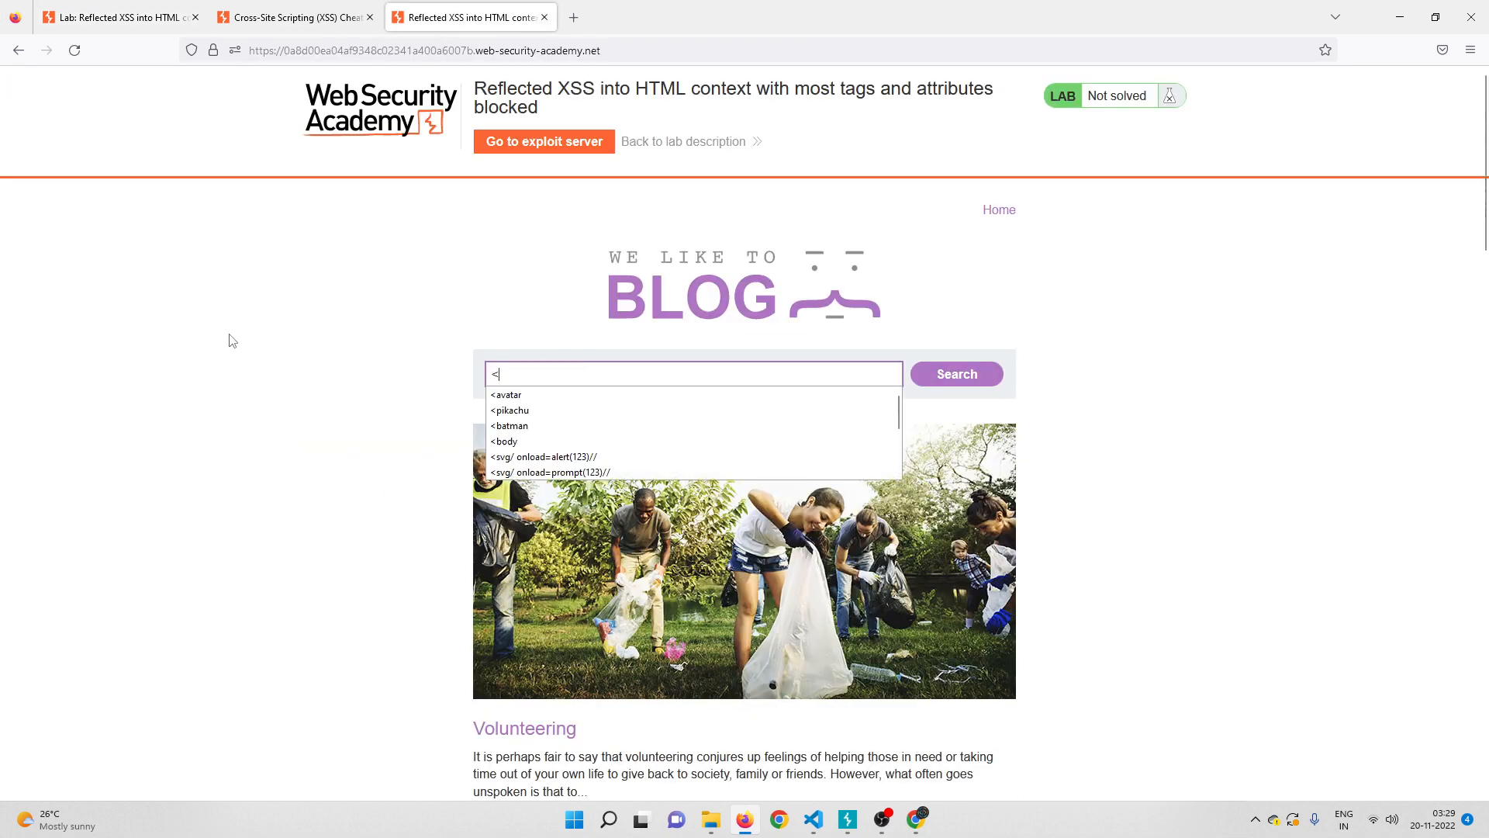
{"action": "type", "text": "body"}
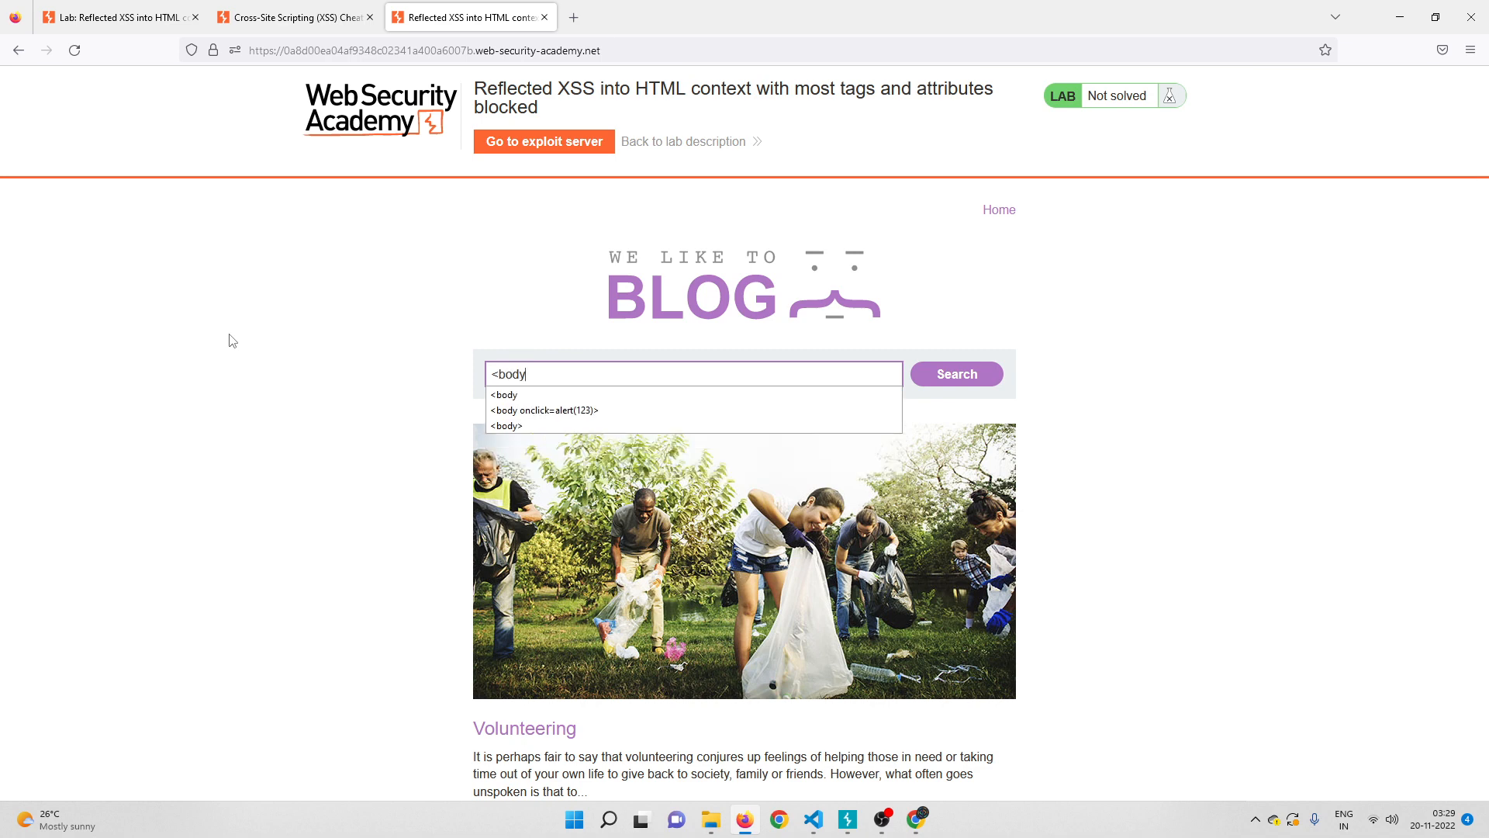
{"action": "left_click", "coordinate": [956, 374]}
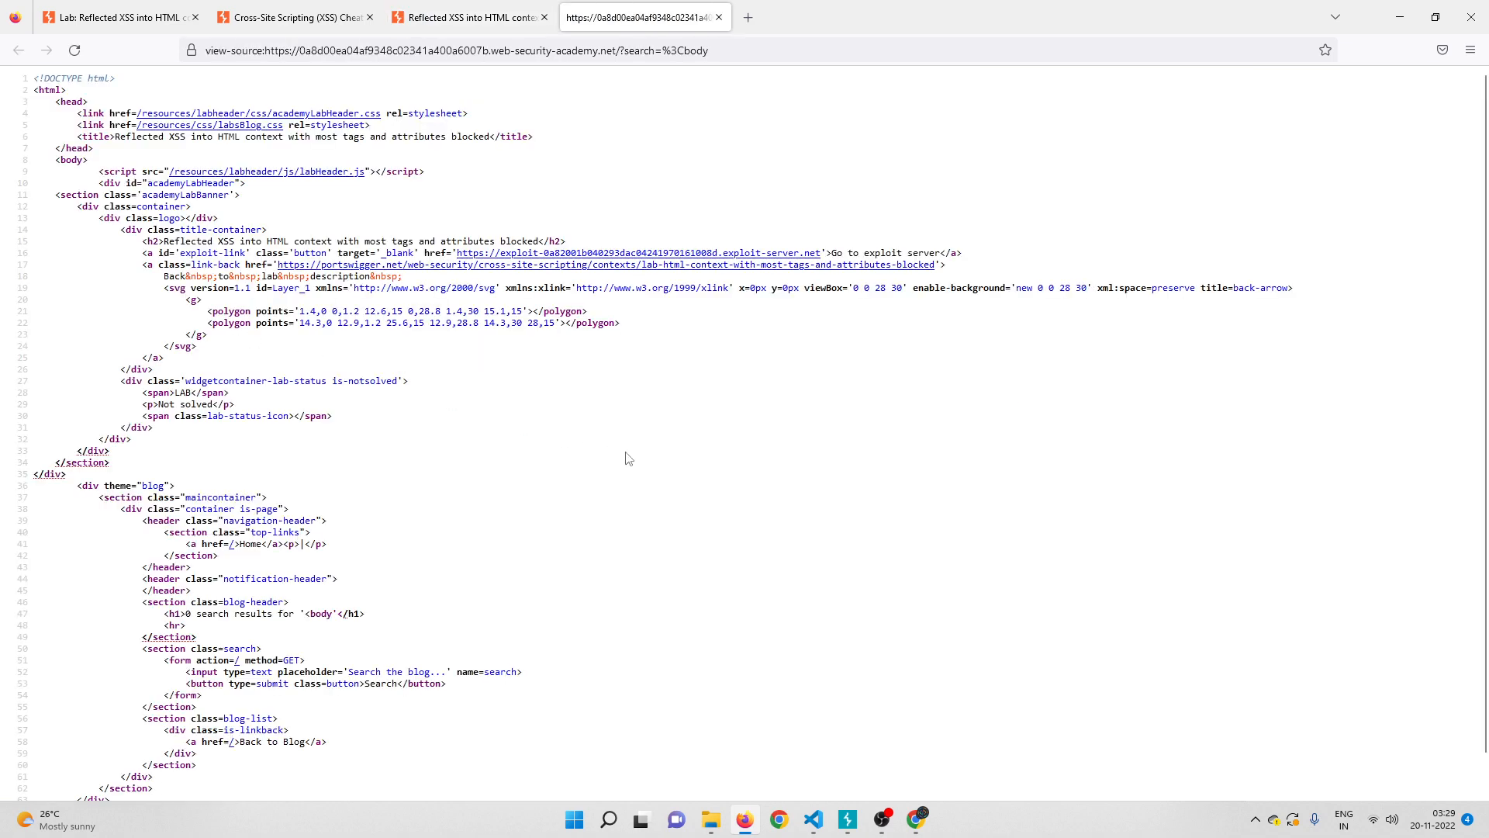
{"action": "scroll", "scroll_direction": "down", "scroll_amount": 3}
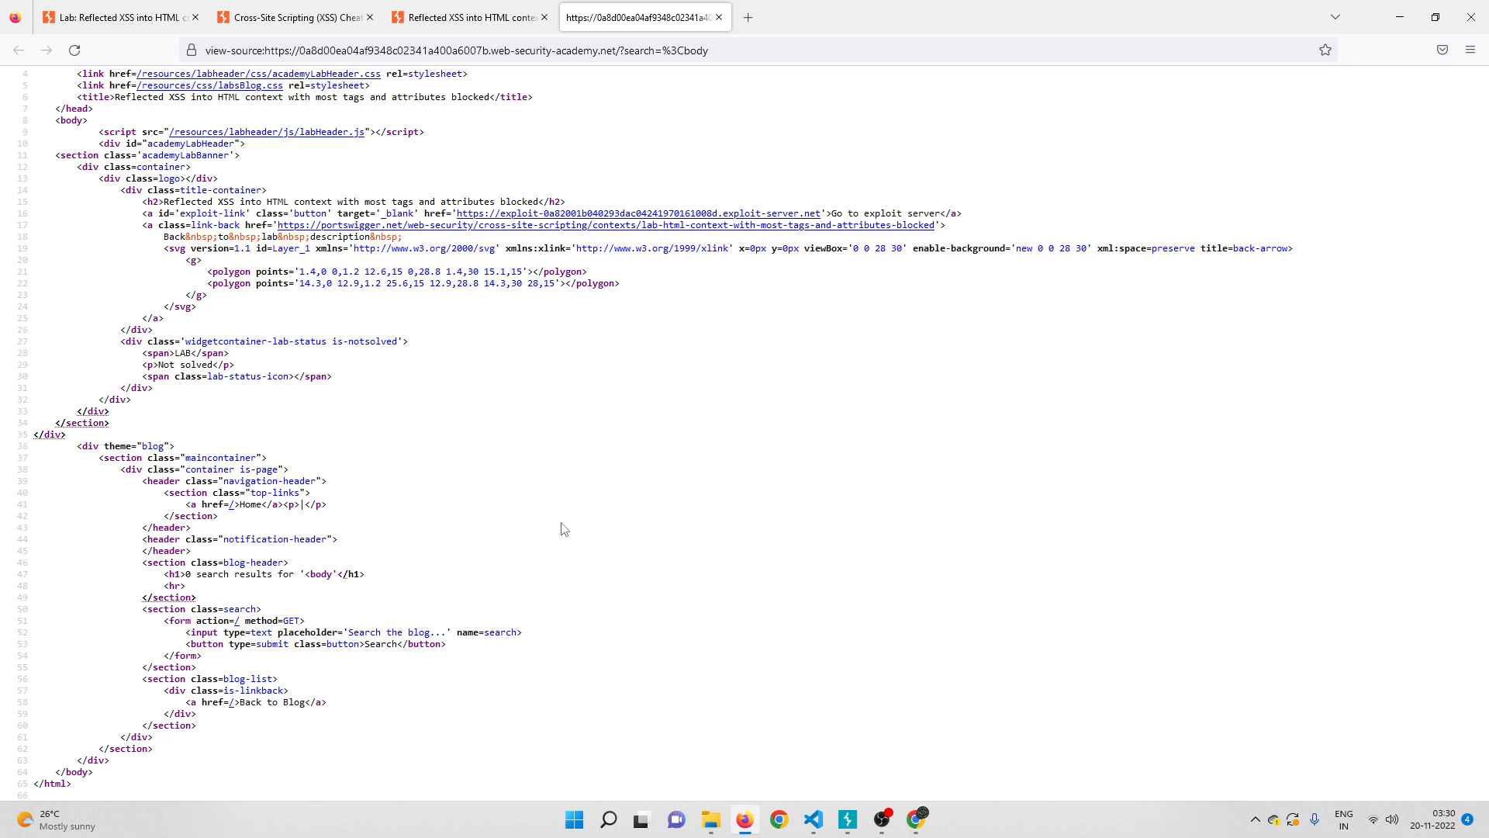
{"action": "mouse_move", "coordinate": [573, 81]}
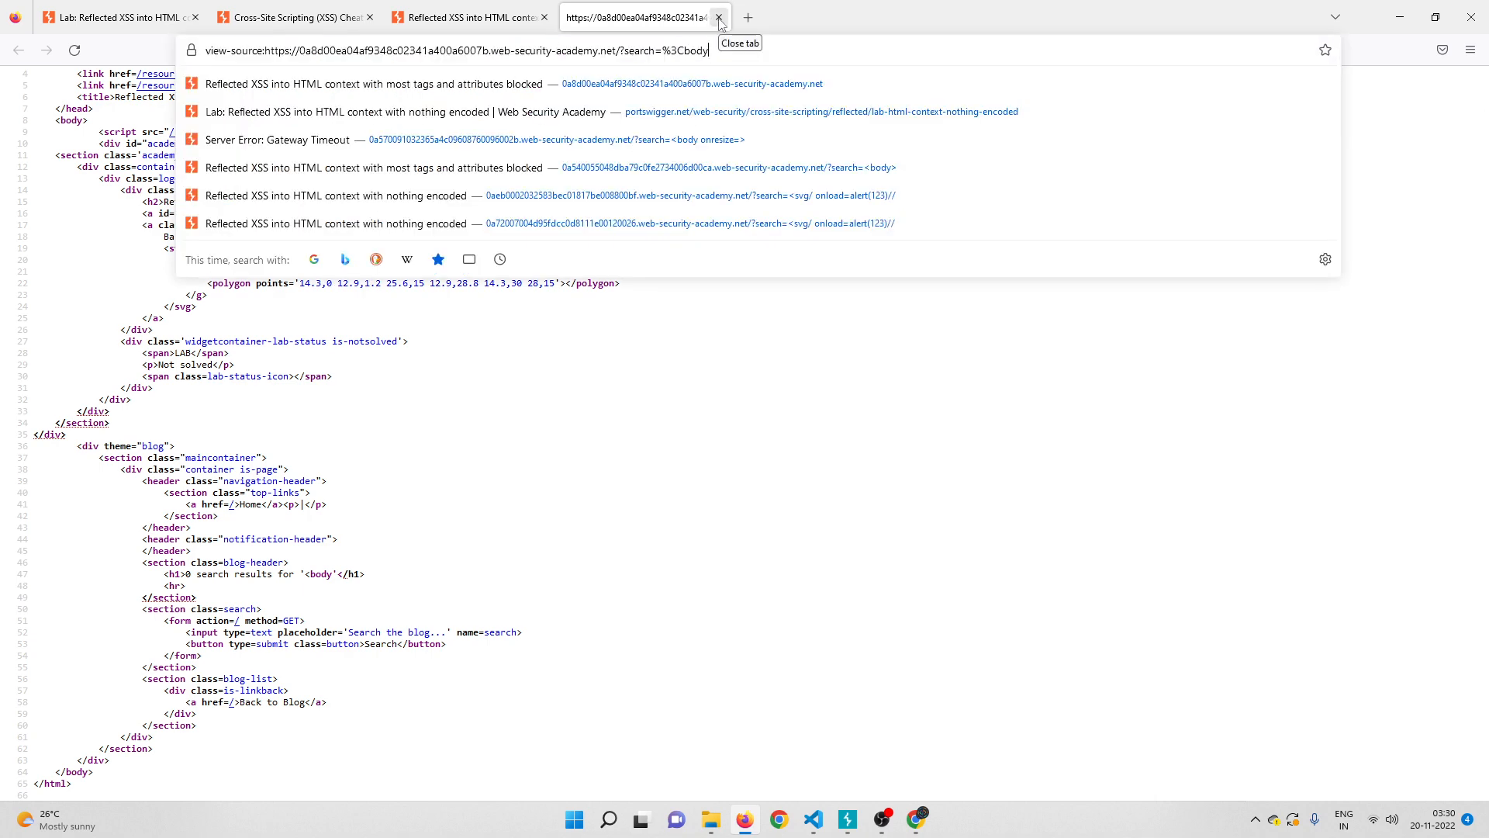
Step: Close the page source and enter '<body onclick=alert(123)>' into the blog search box
{"action": "left_click", "coordinate": [721, 16]}
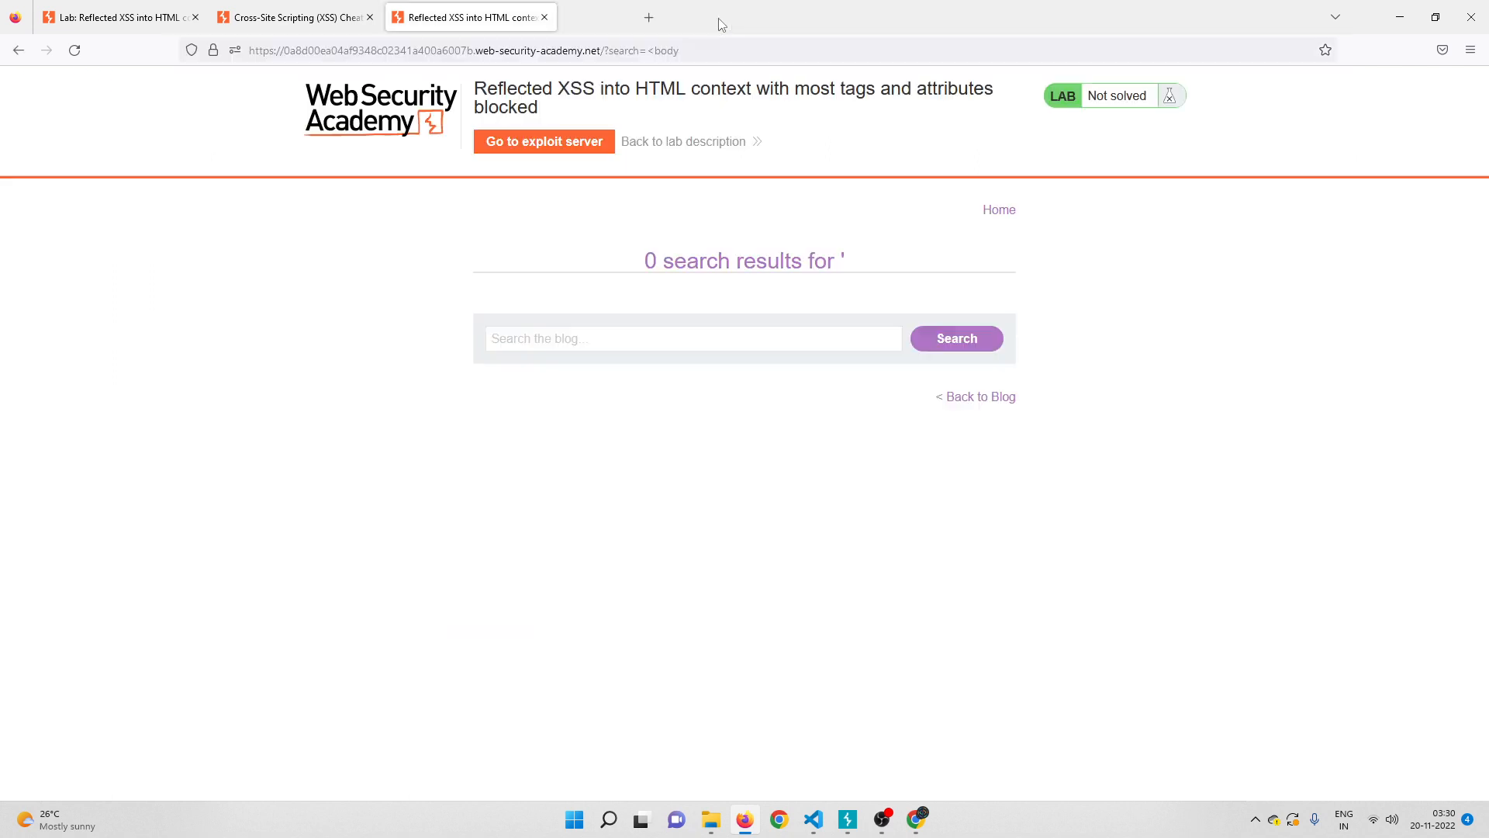
{"action": "left_click", "coordinate": [693, 338]}
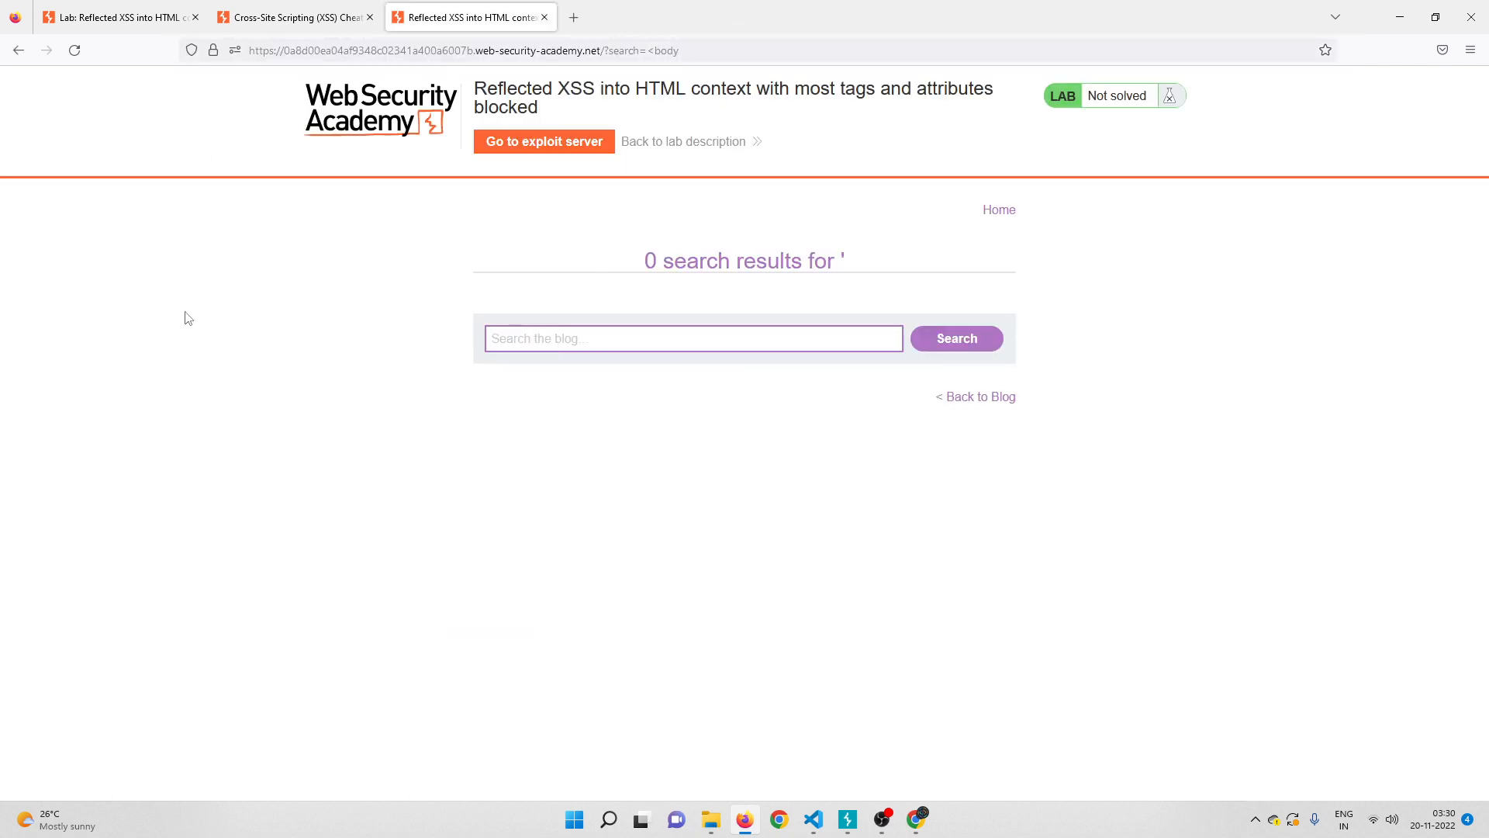
{"action": "type", "text": "<body onclick"}
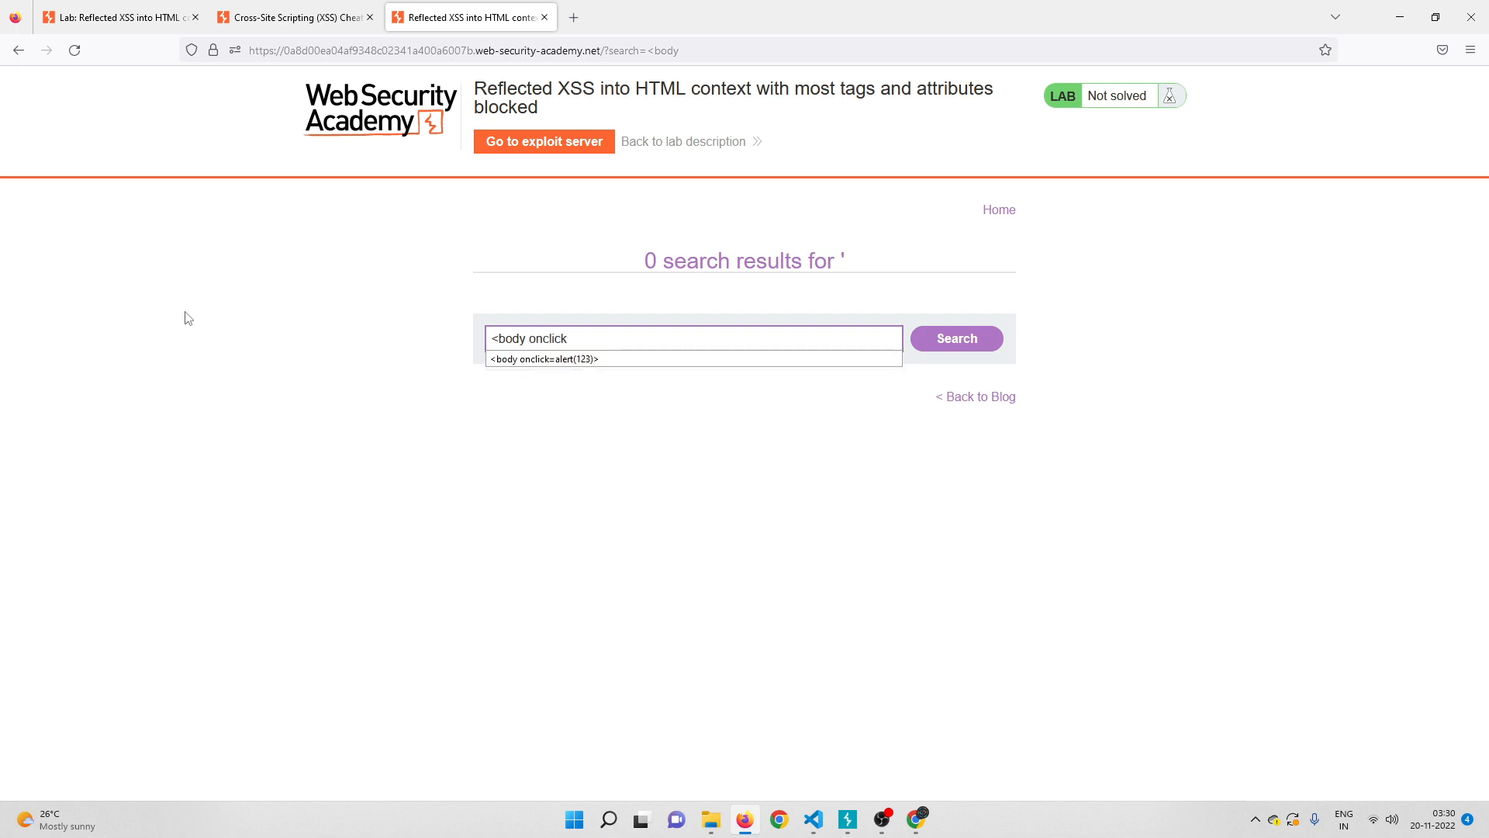
{"action": "type", "text": "=aler"}
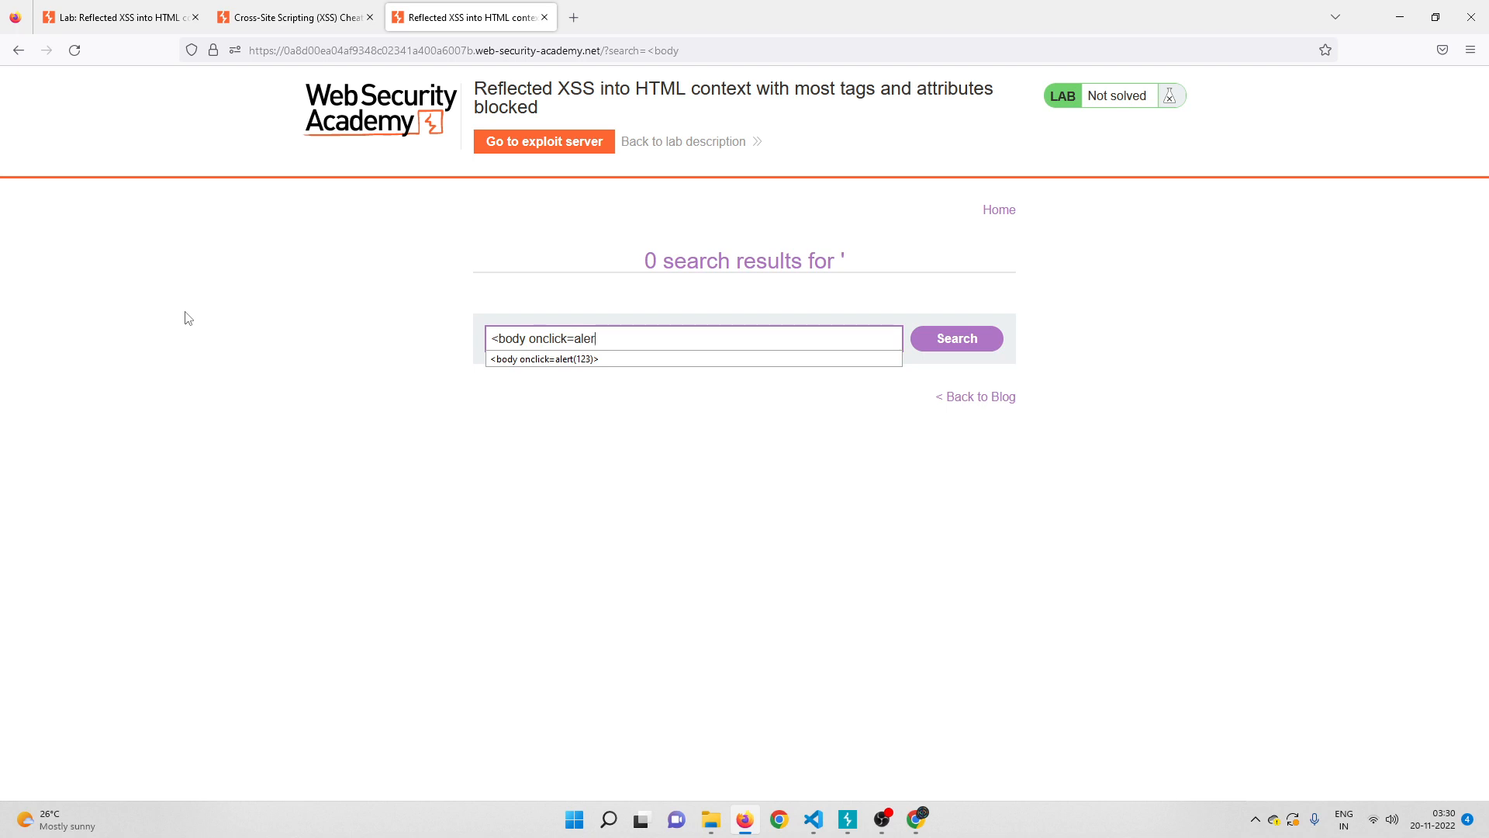
{"action": "type", "text": "t(123"}
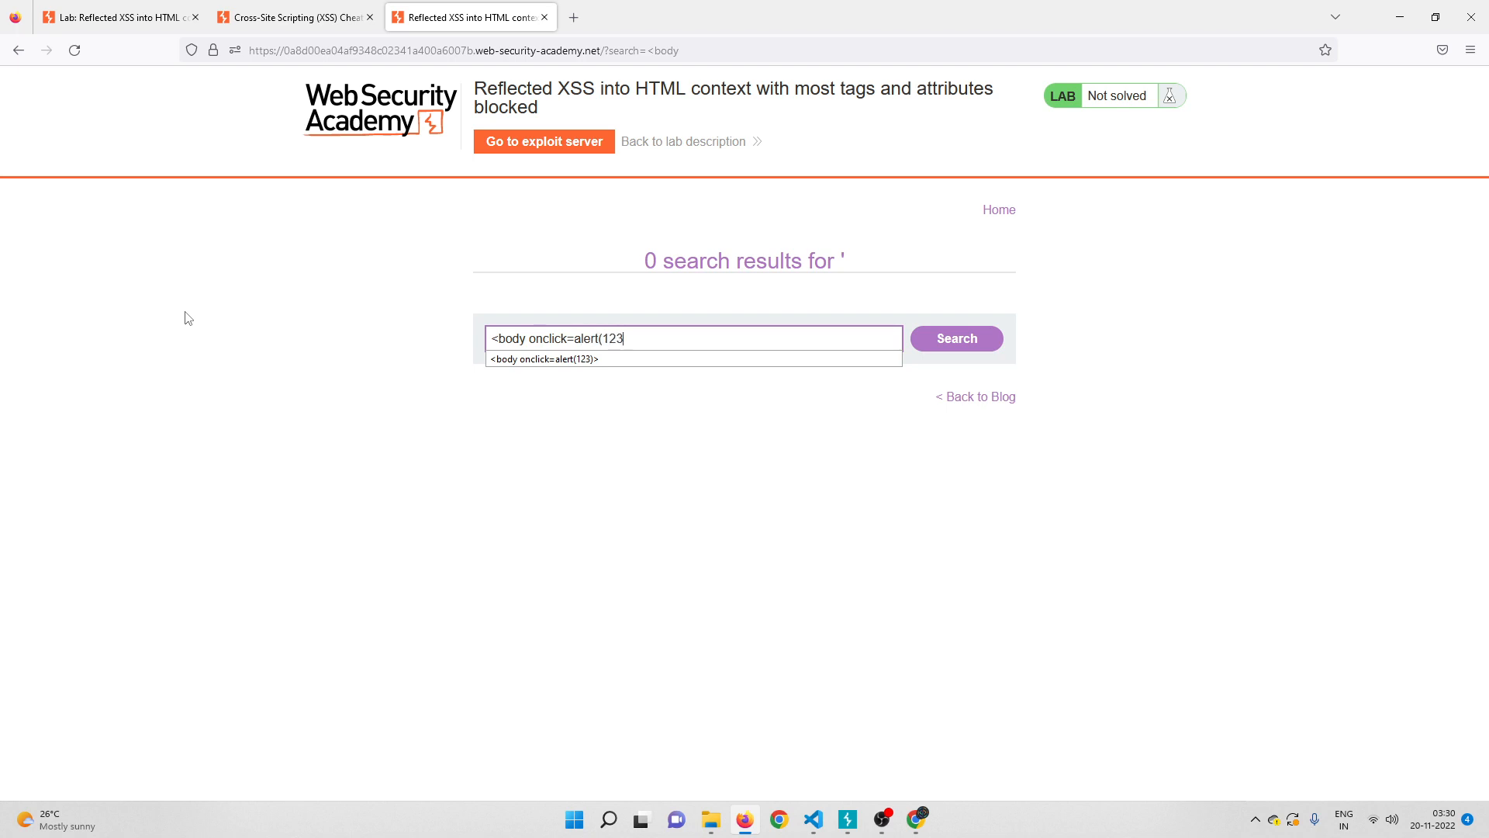
{"action": "type", "text": ")"}
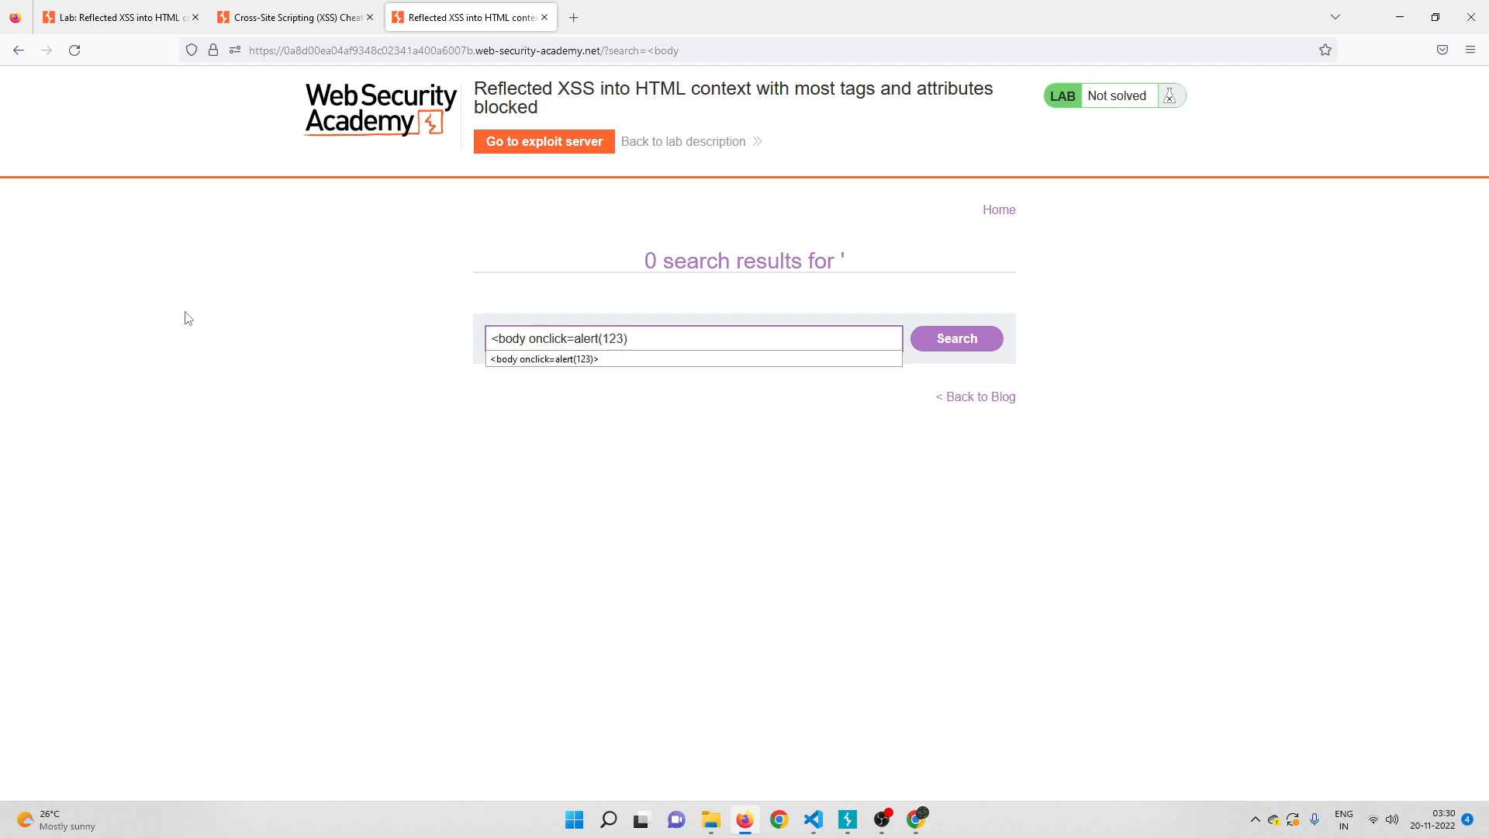
{"action": "type", "text": ">"}
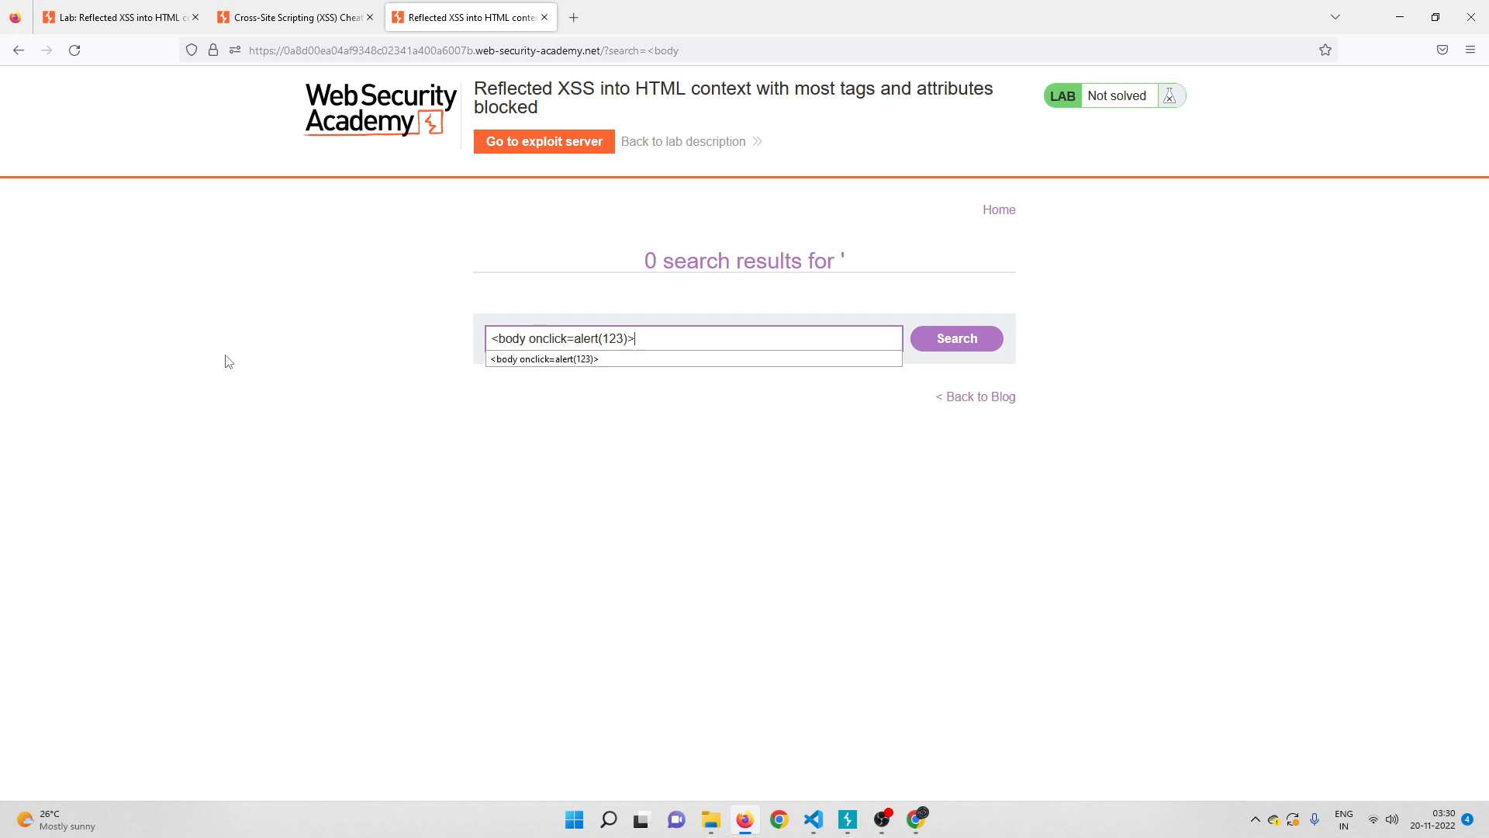
{"action": "mouse_move", "coordinate": [548, 322]}
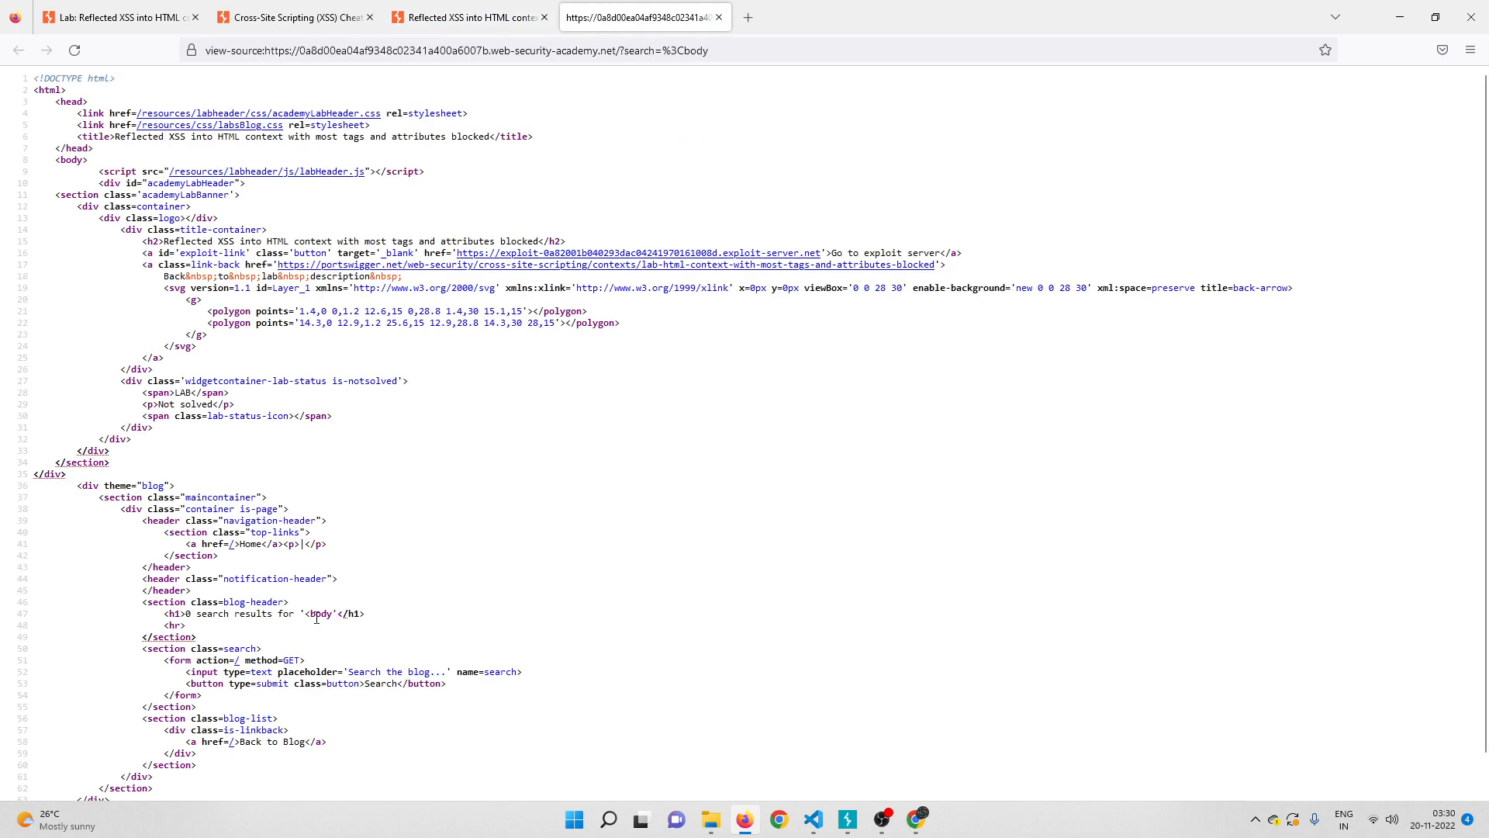
{"action": "mouse_move", "coordinate": [735, 123]}
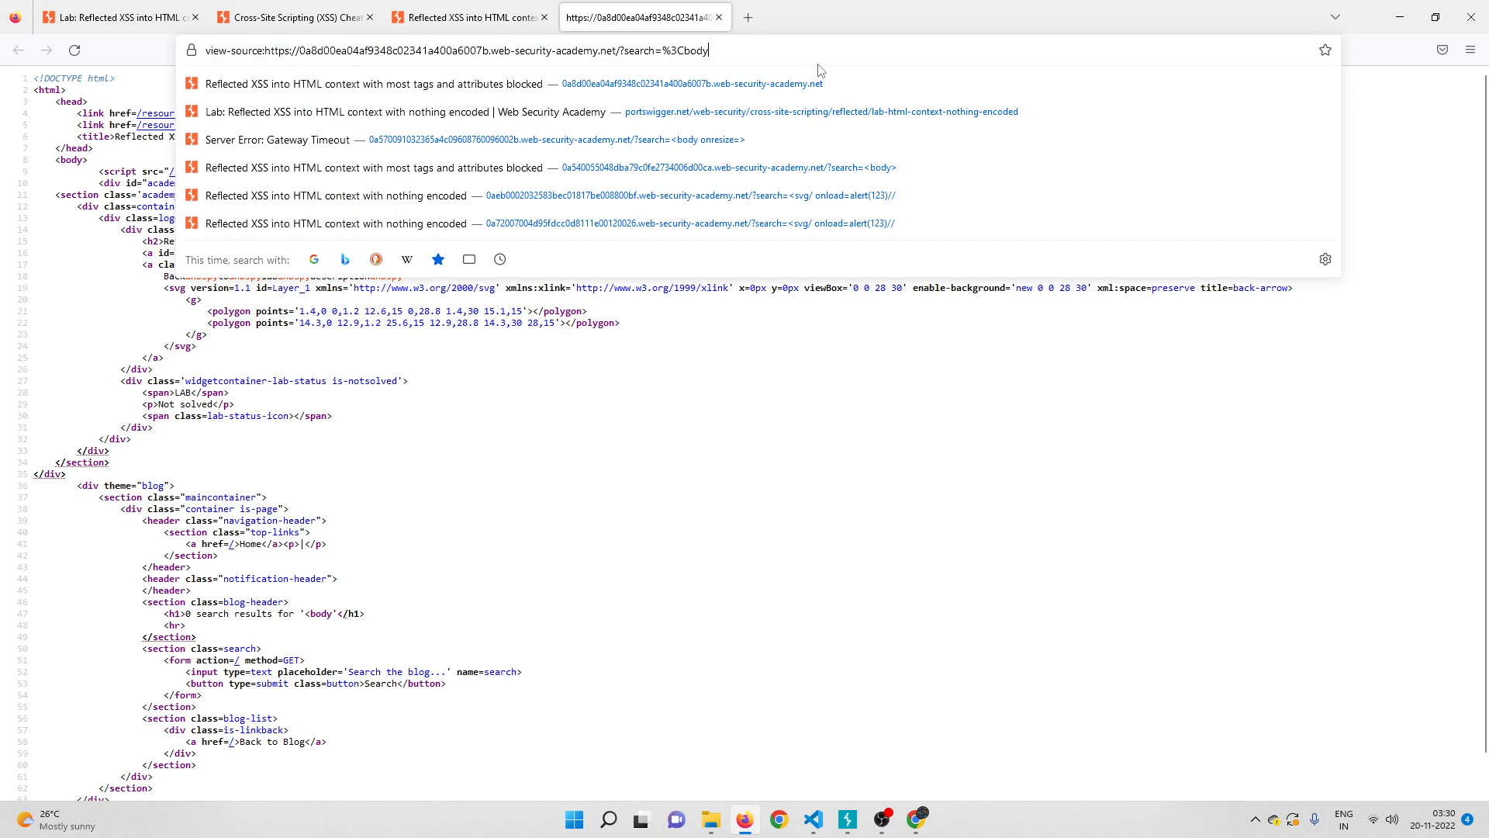
Step: Complete the search URL with '>' so the page source reflects '<body>'
{"action": "type", "text": ">"}
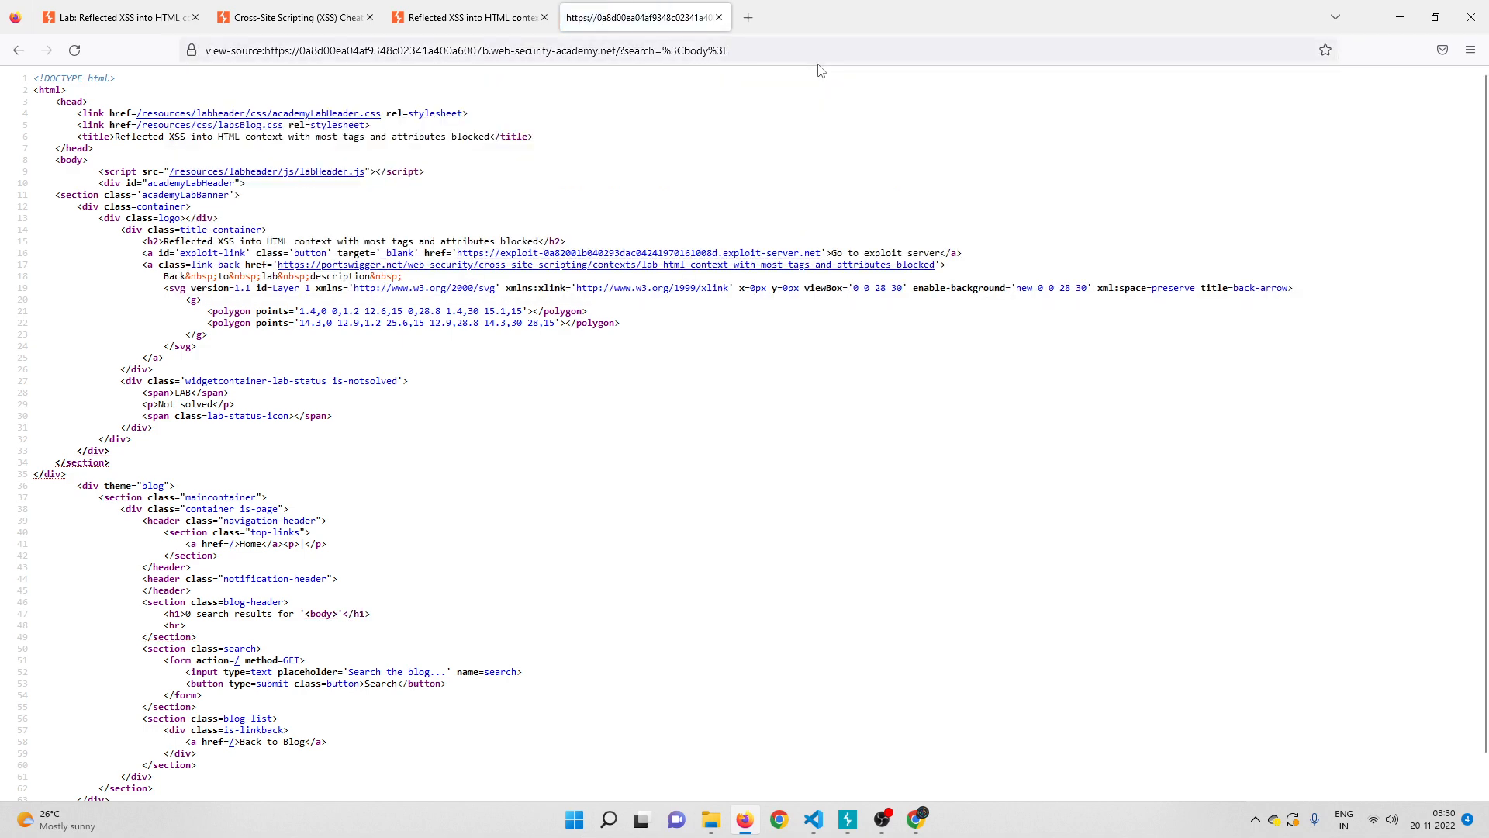
{"action": "mouse_move", "coordinate": [361, 615]}
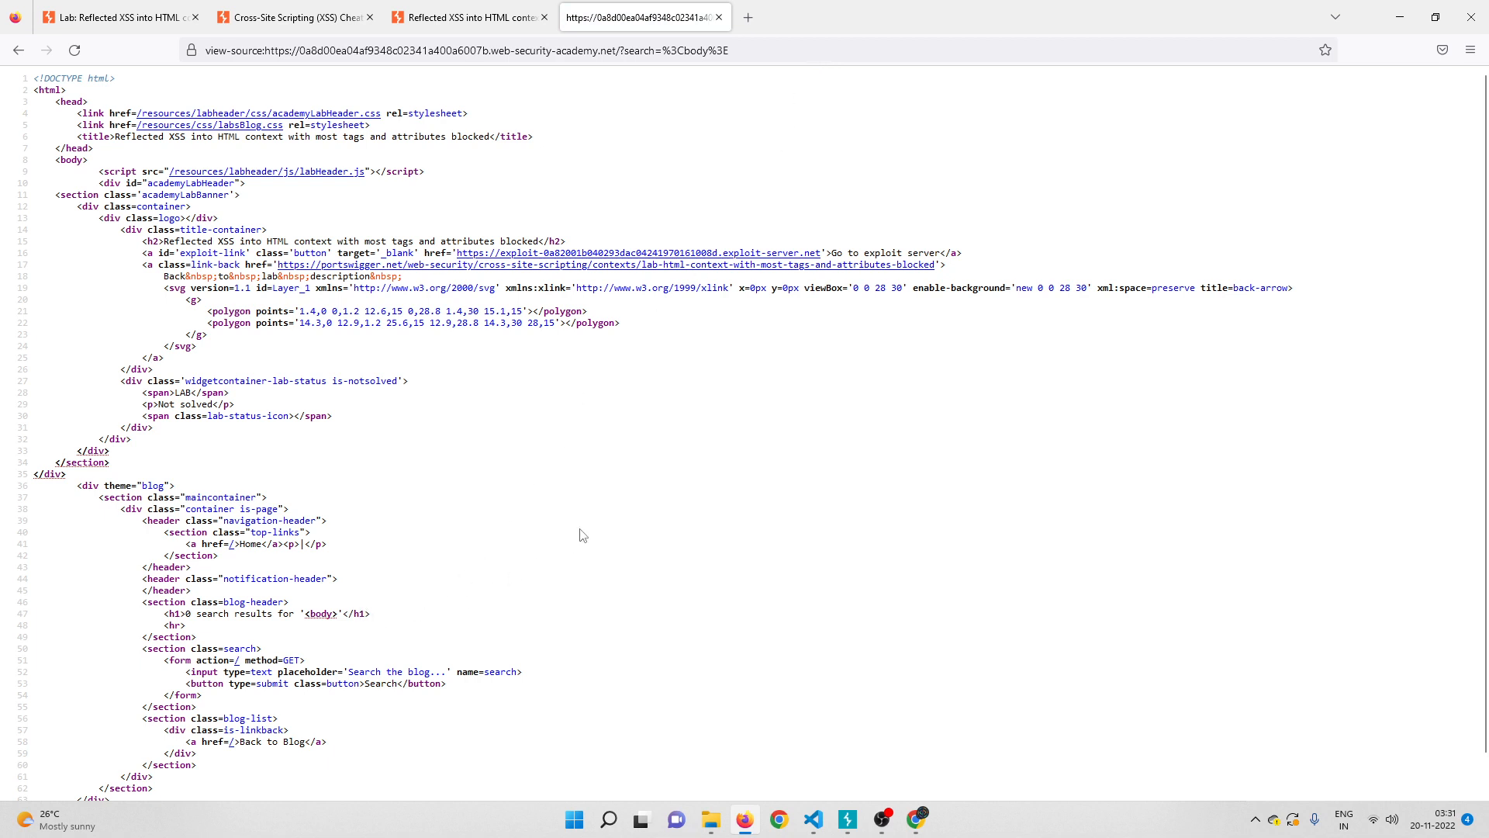
{"action": "mouse_move", "coordinate": [741, 28]}
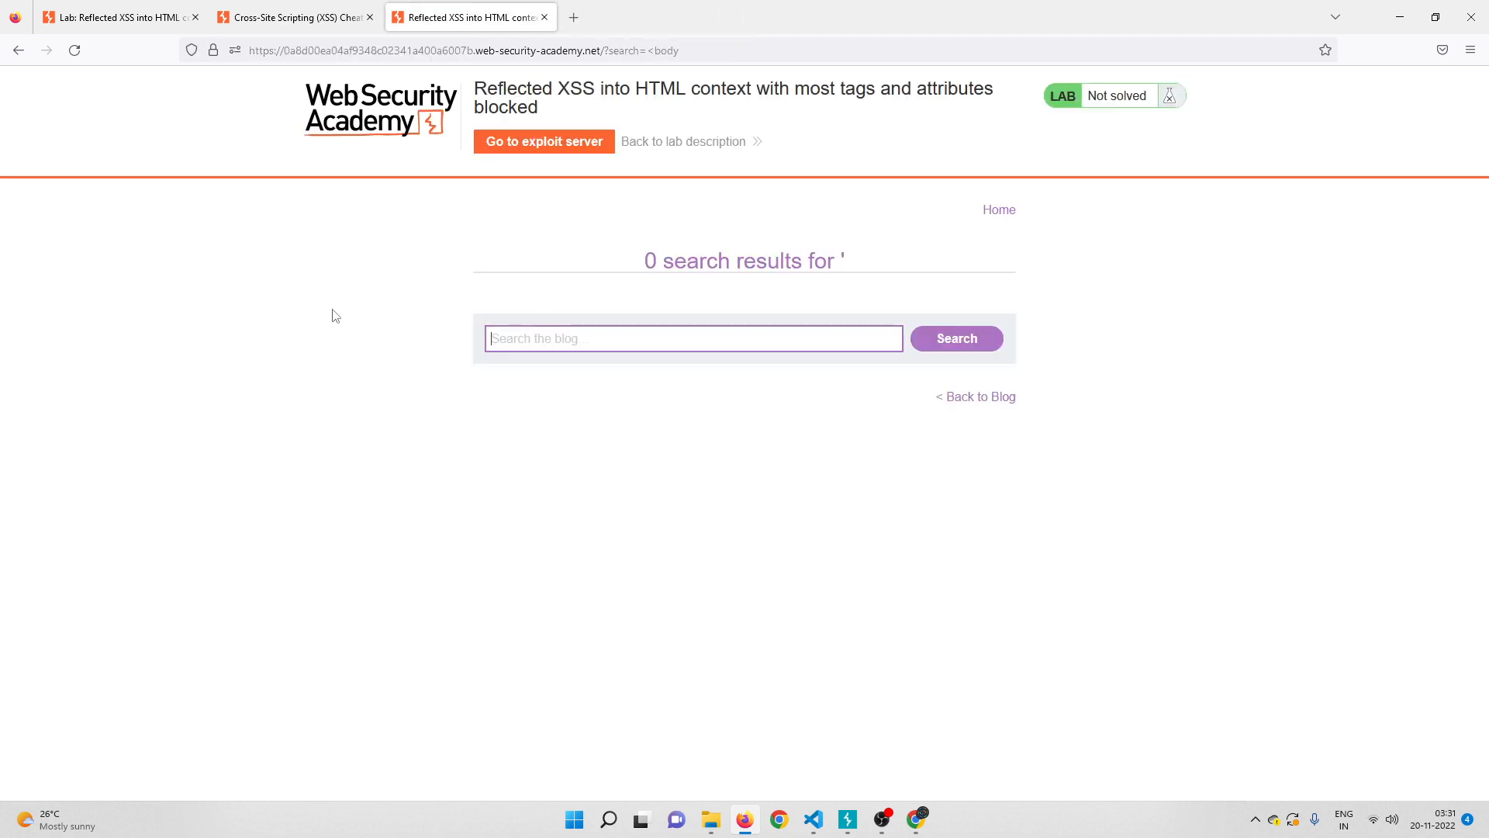
{"action": "mouse_move", "coordinate": [329, 317]}
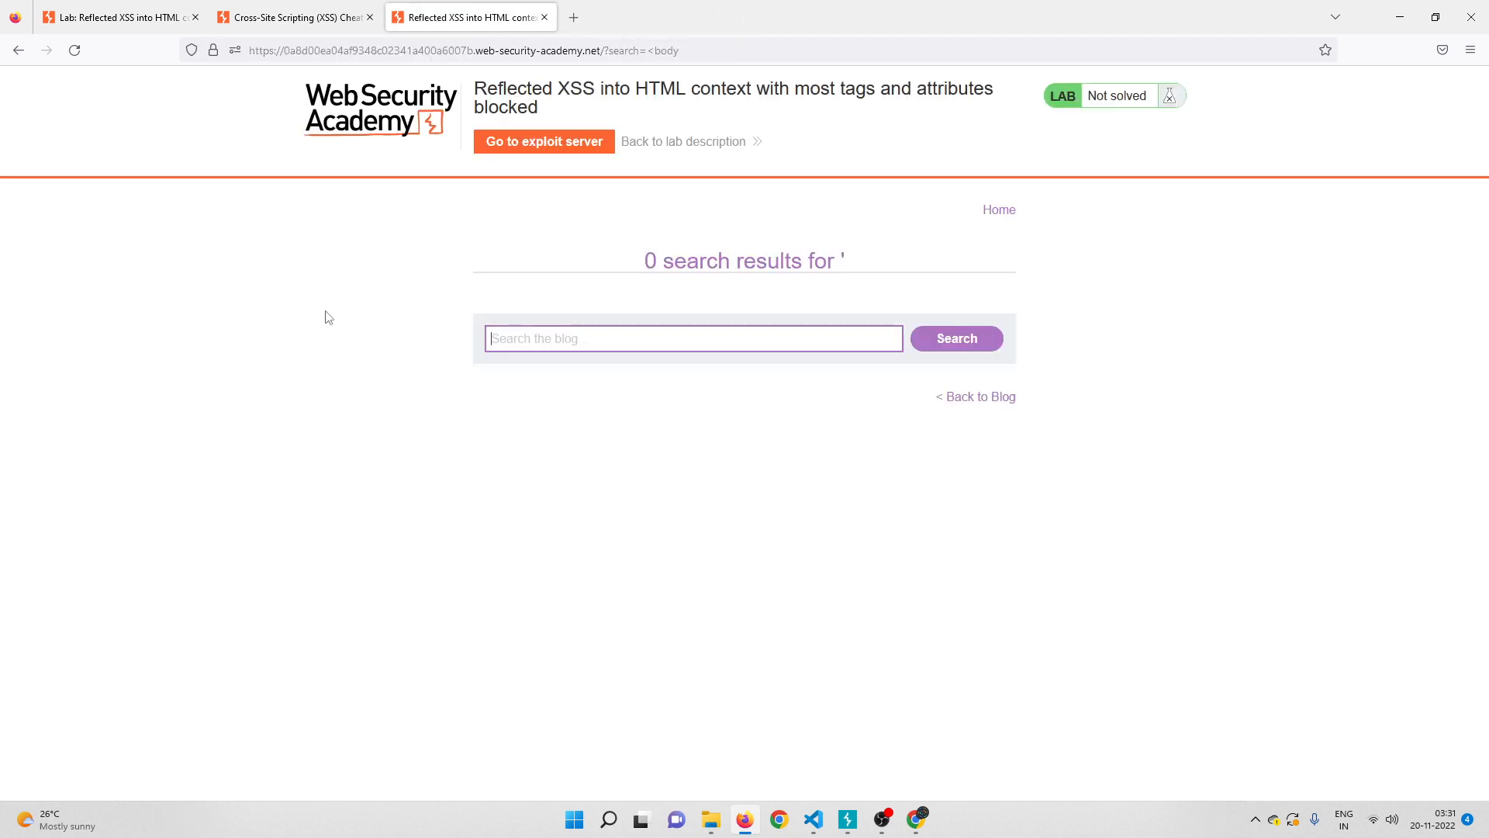
Step: Submit '<body onclick=alert(1234)>' and get the 'Attribute is not allowed' response
{"action": "type", "text": "<body onclick"}
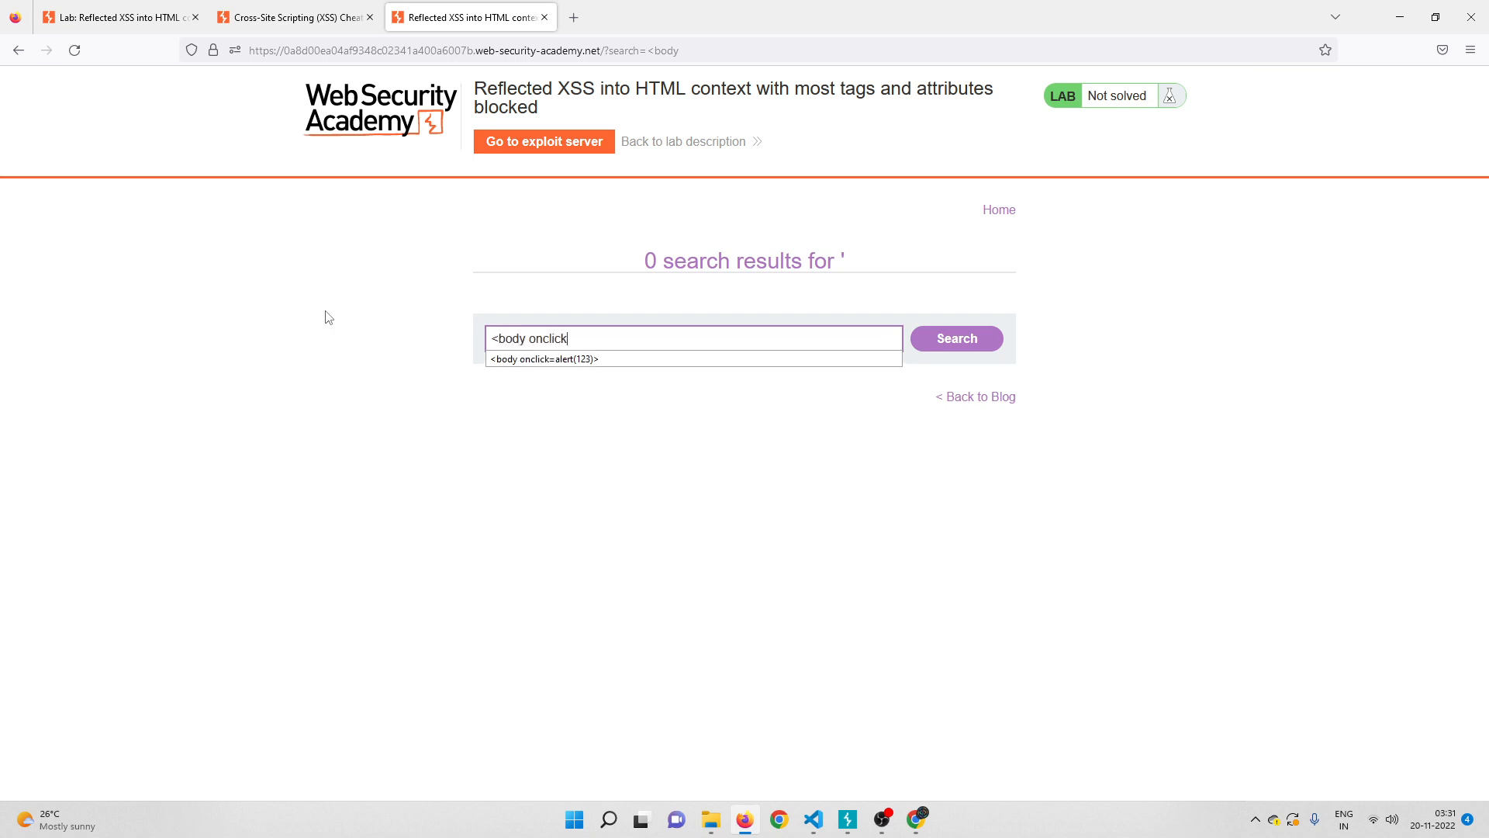
{"action": "type", "text": "=alert(1234"}
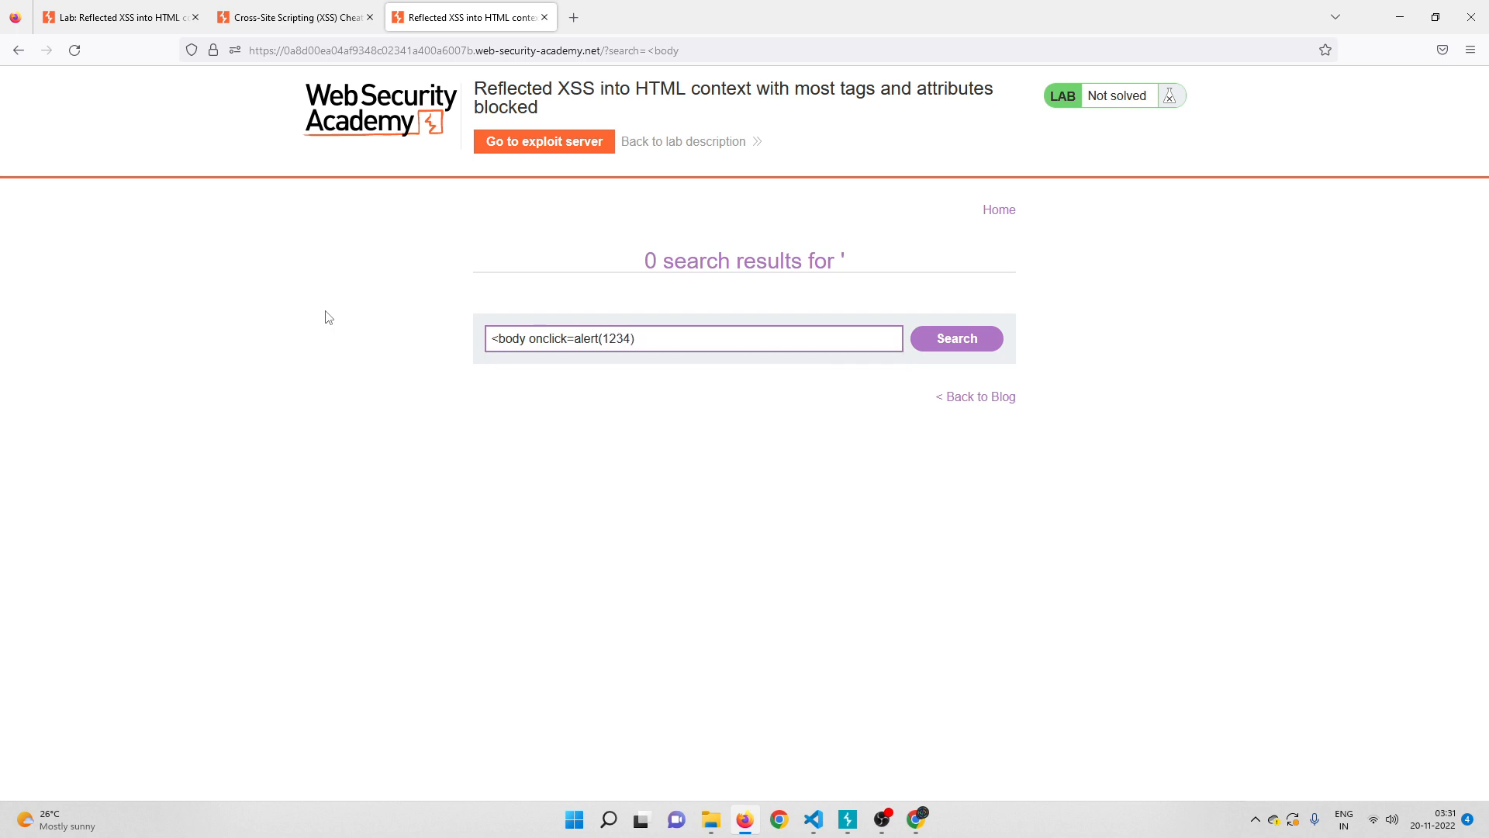
{"action": "type", "text": ">"}
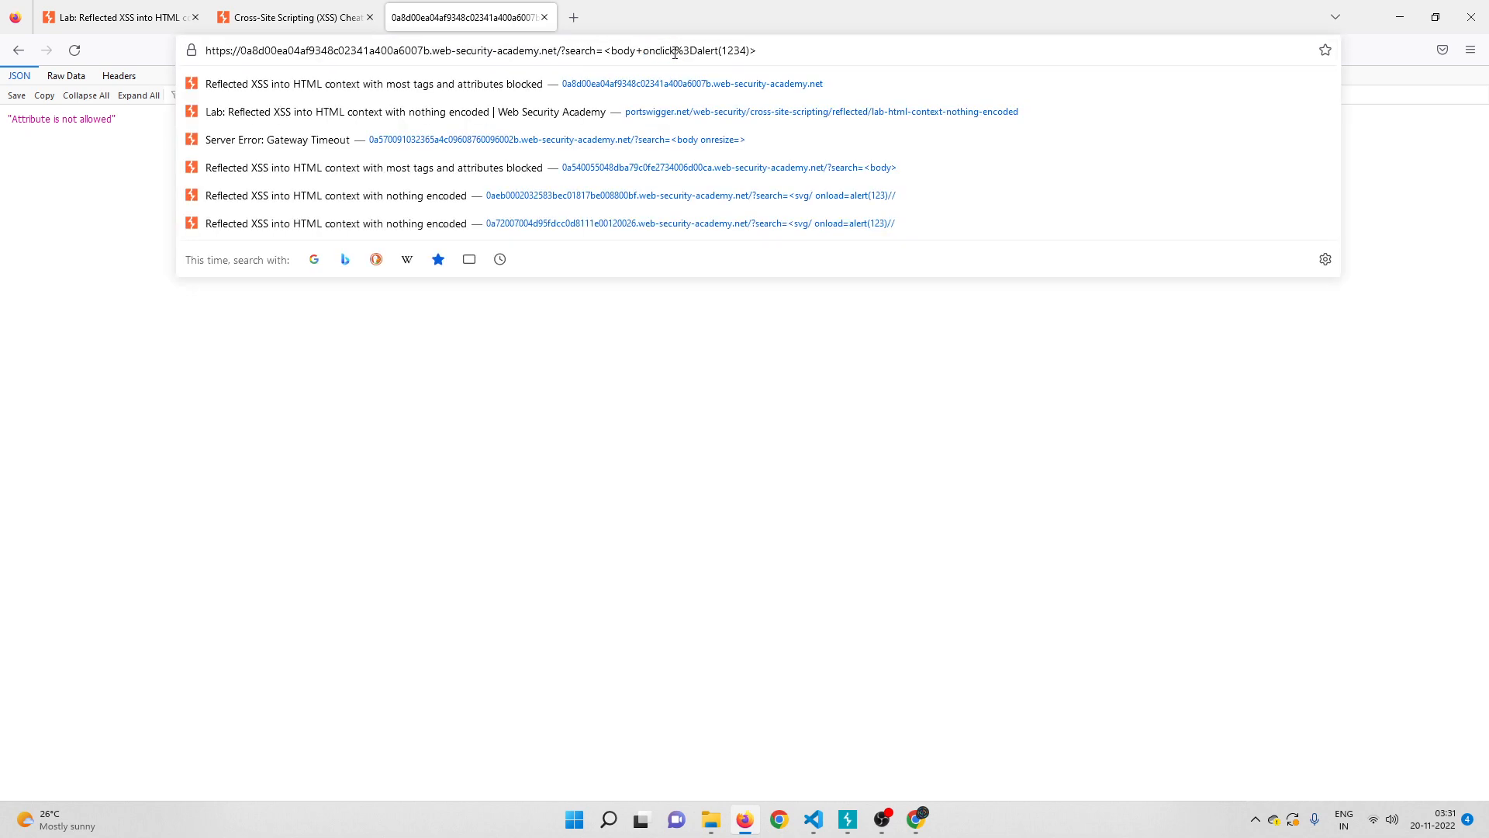
Step: Swap the URL's attribute name for onmouseover and reload the search
{"action": "double_click", "coordinate": [668, 52]}
{"action": "type", "text": "mouseover"}
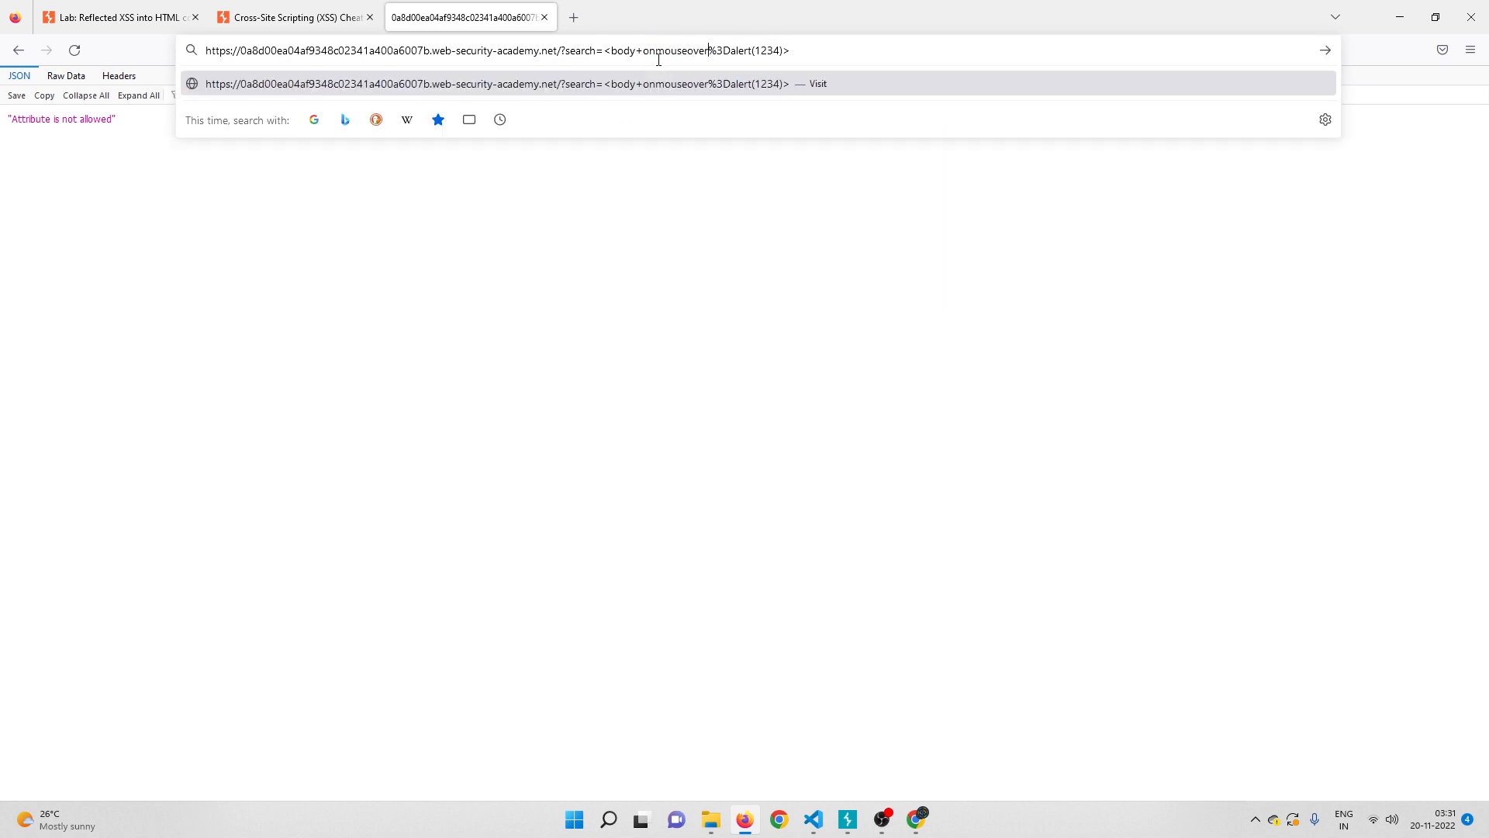
{"action": "key", "text": "Enter"}
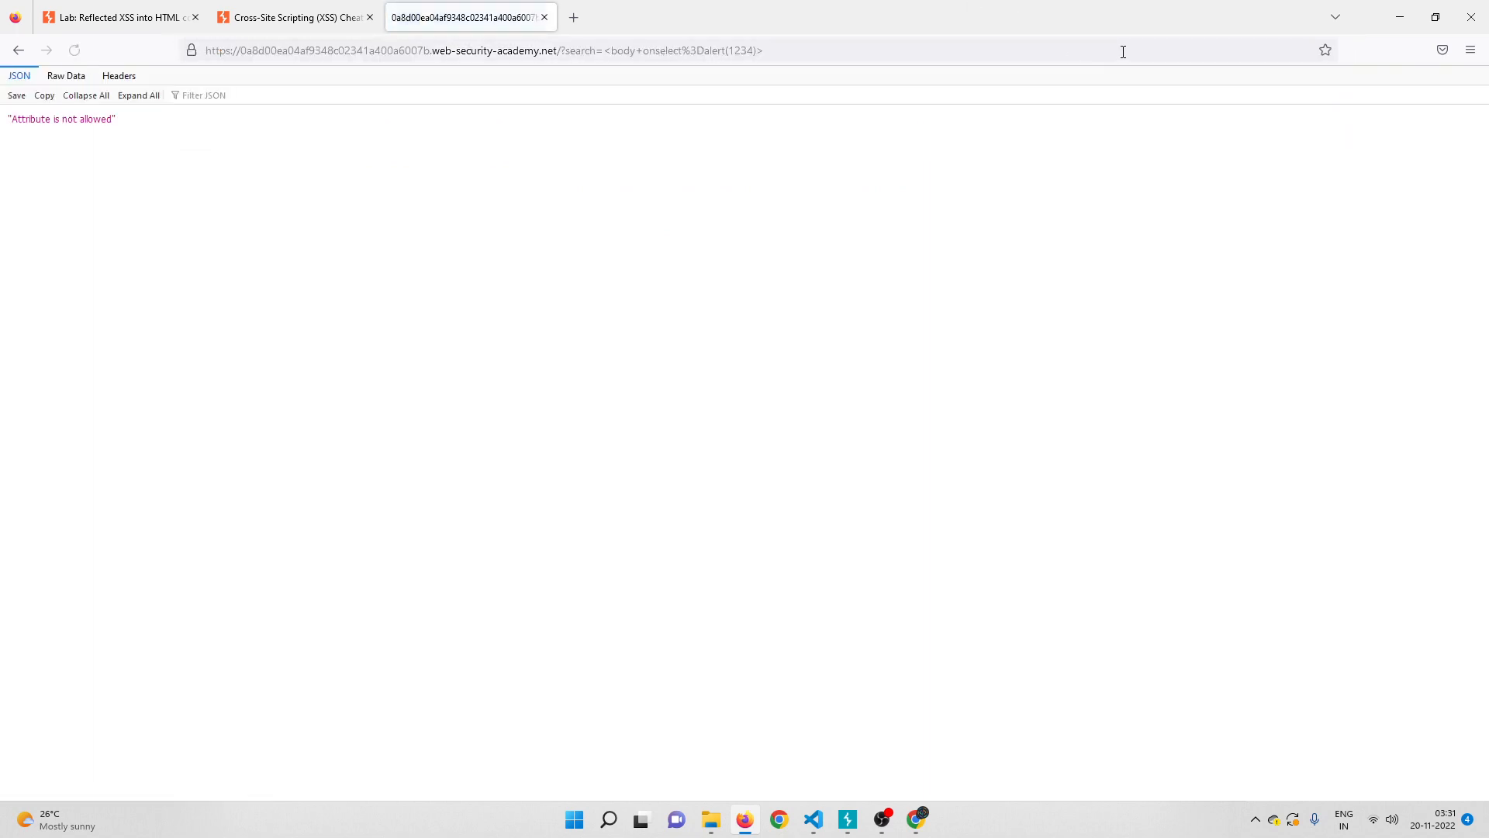
{"action": "mouse_move", "coordinate": [840, 231]}
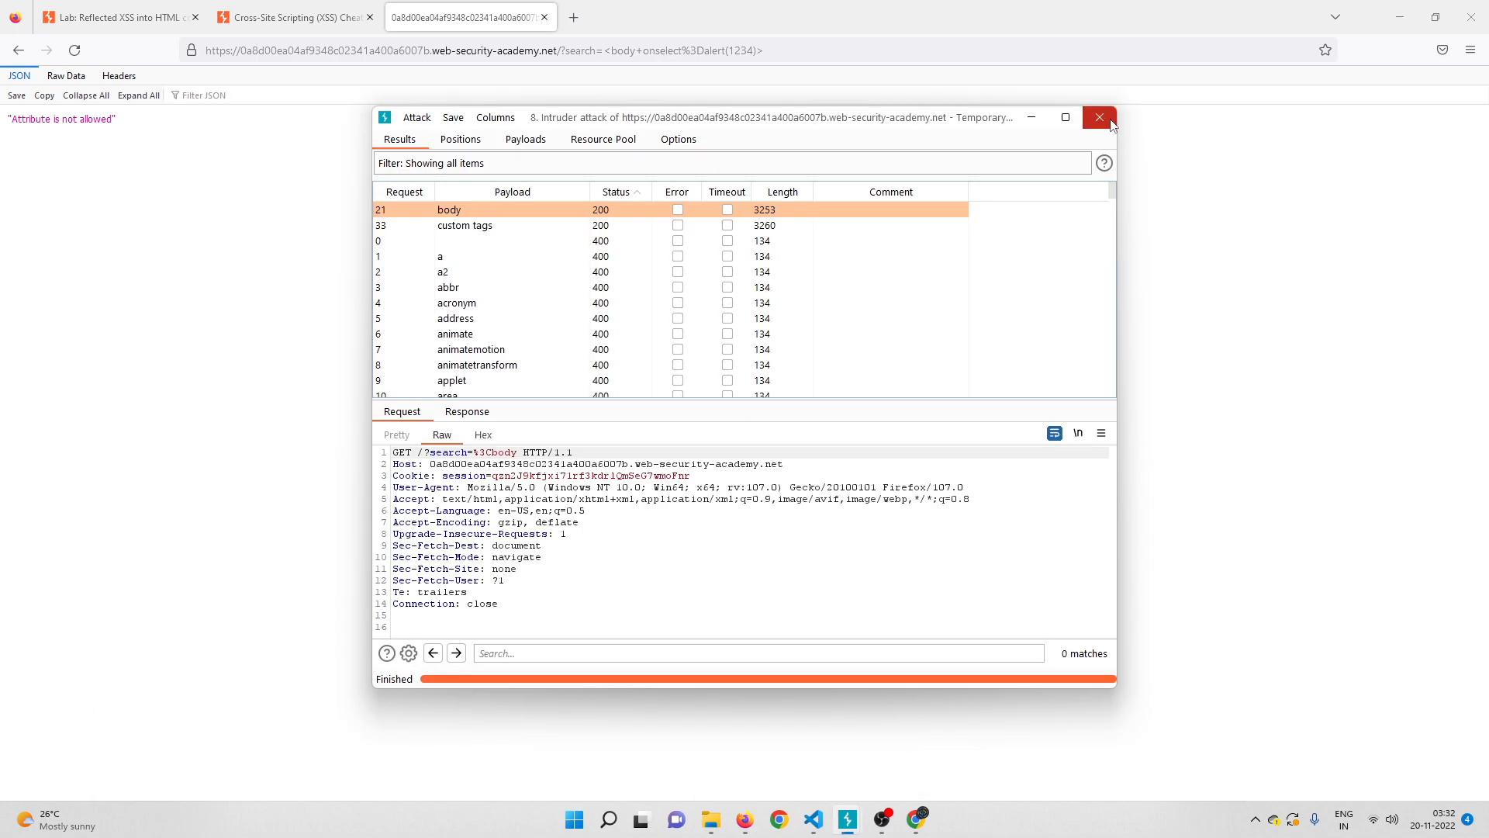
Step: Close the old attack results, turn off Burp interception, and go to Intruder
{"action": "left_click", "coordinate": [1099, 117]}
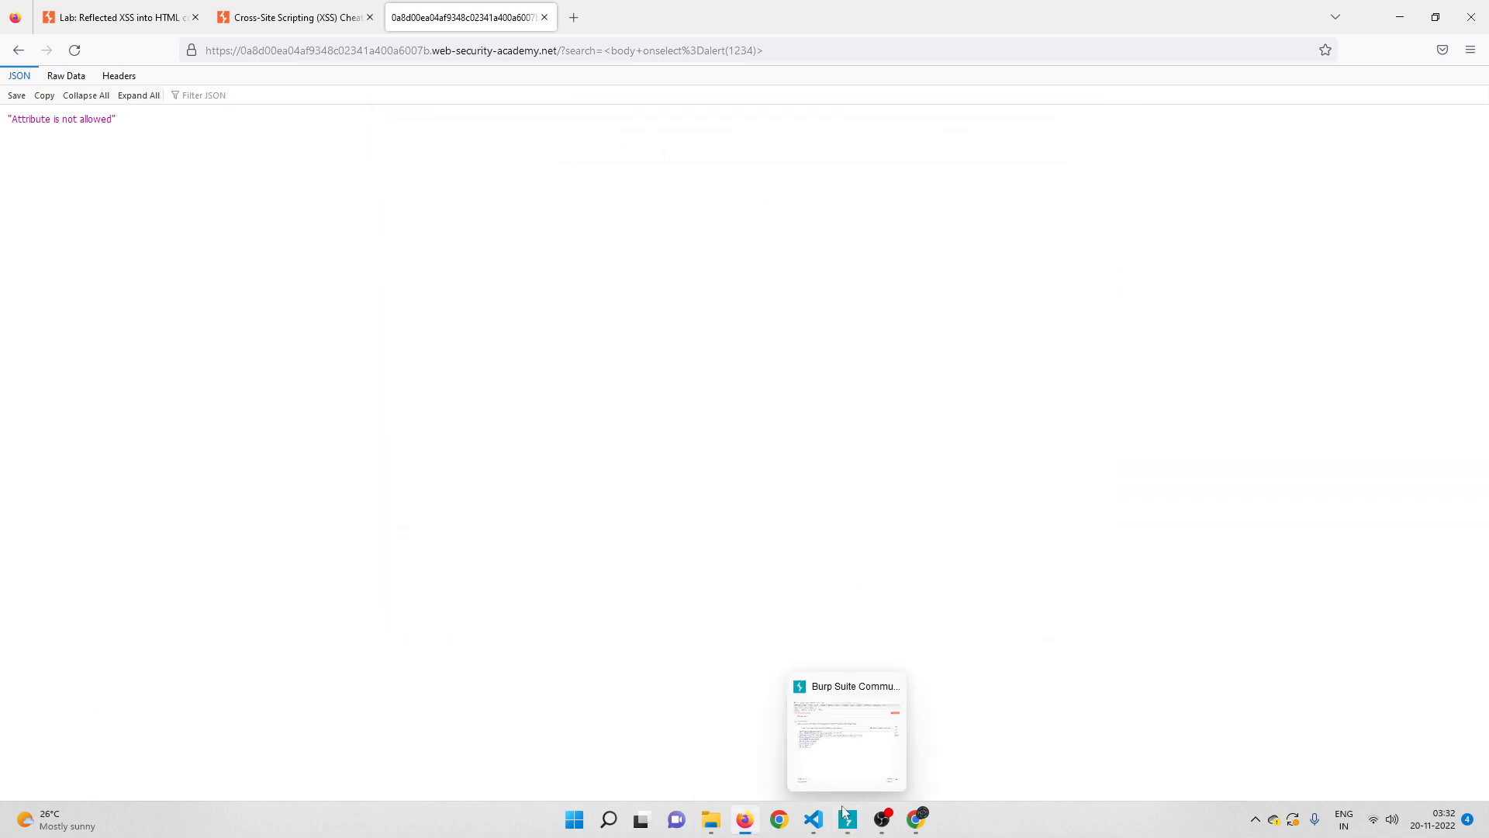
{"action": "left_click", "coordinate": [846, 818]}
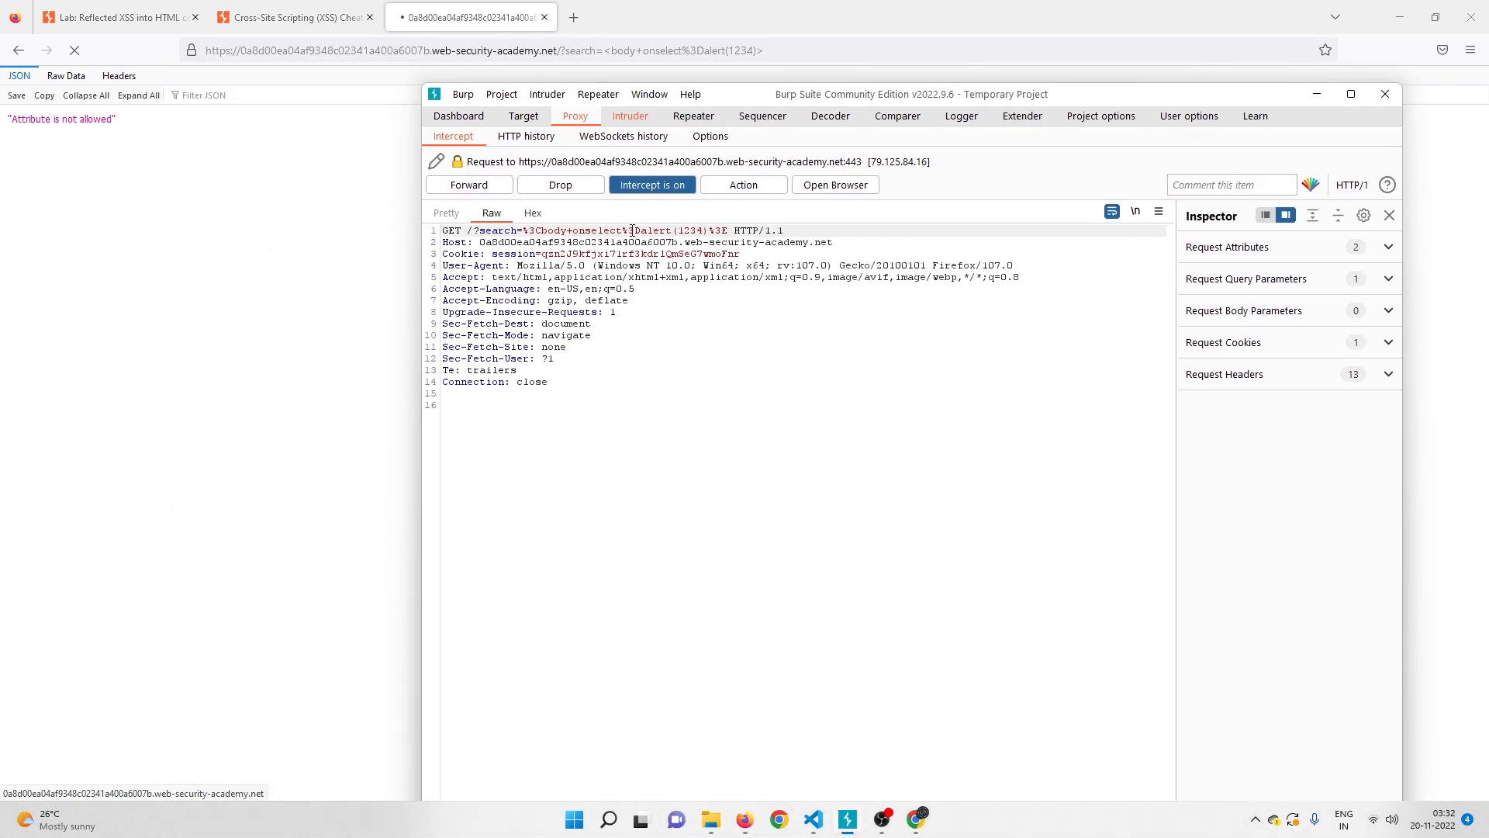
{"action": "left_click", "coordinate": [652, 185]}
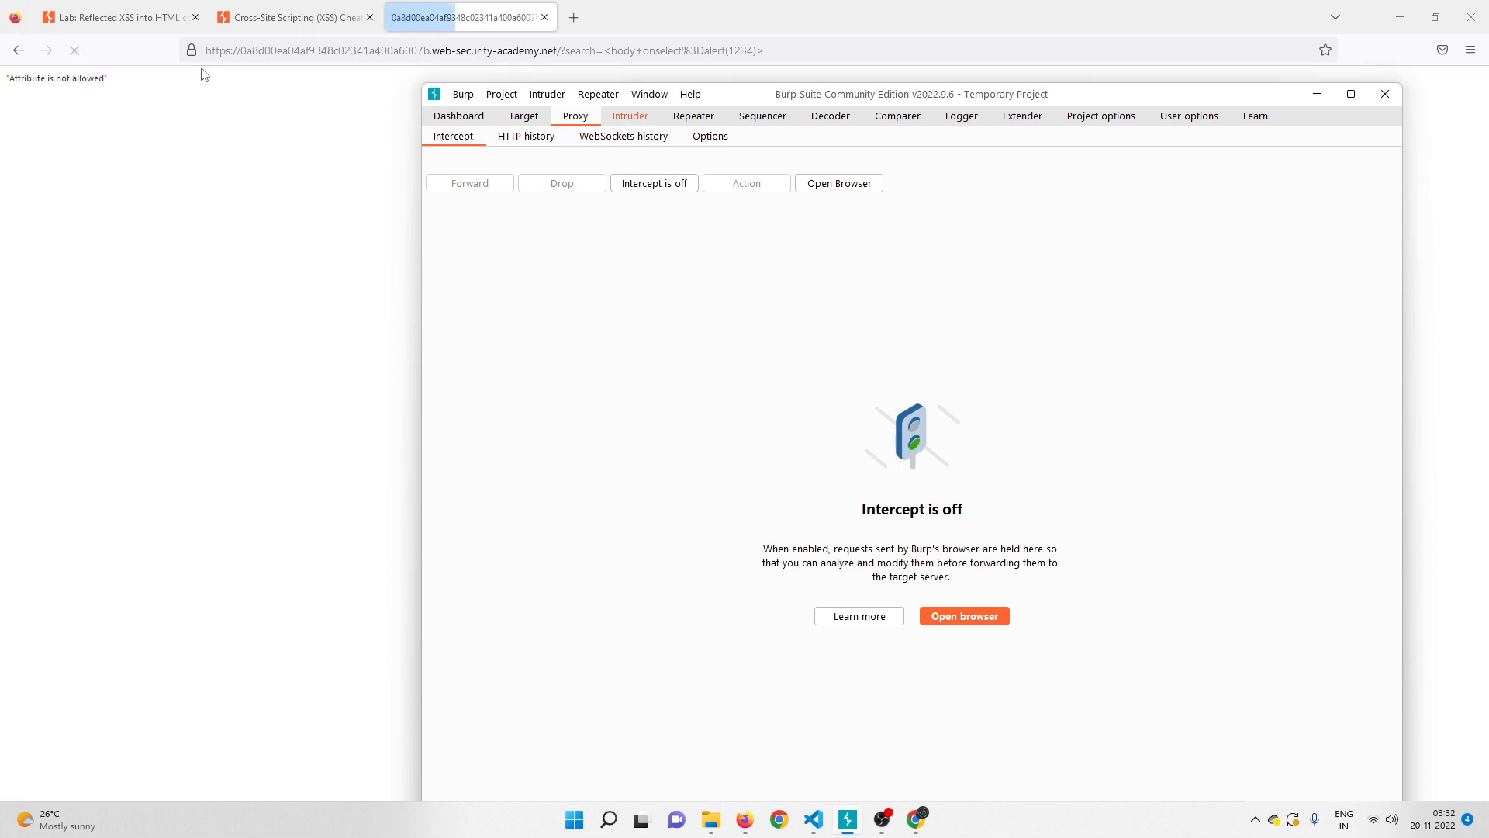
{"action": "left_click", "coordinate": [630, 115]}
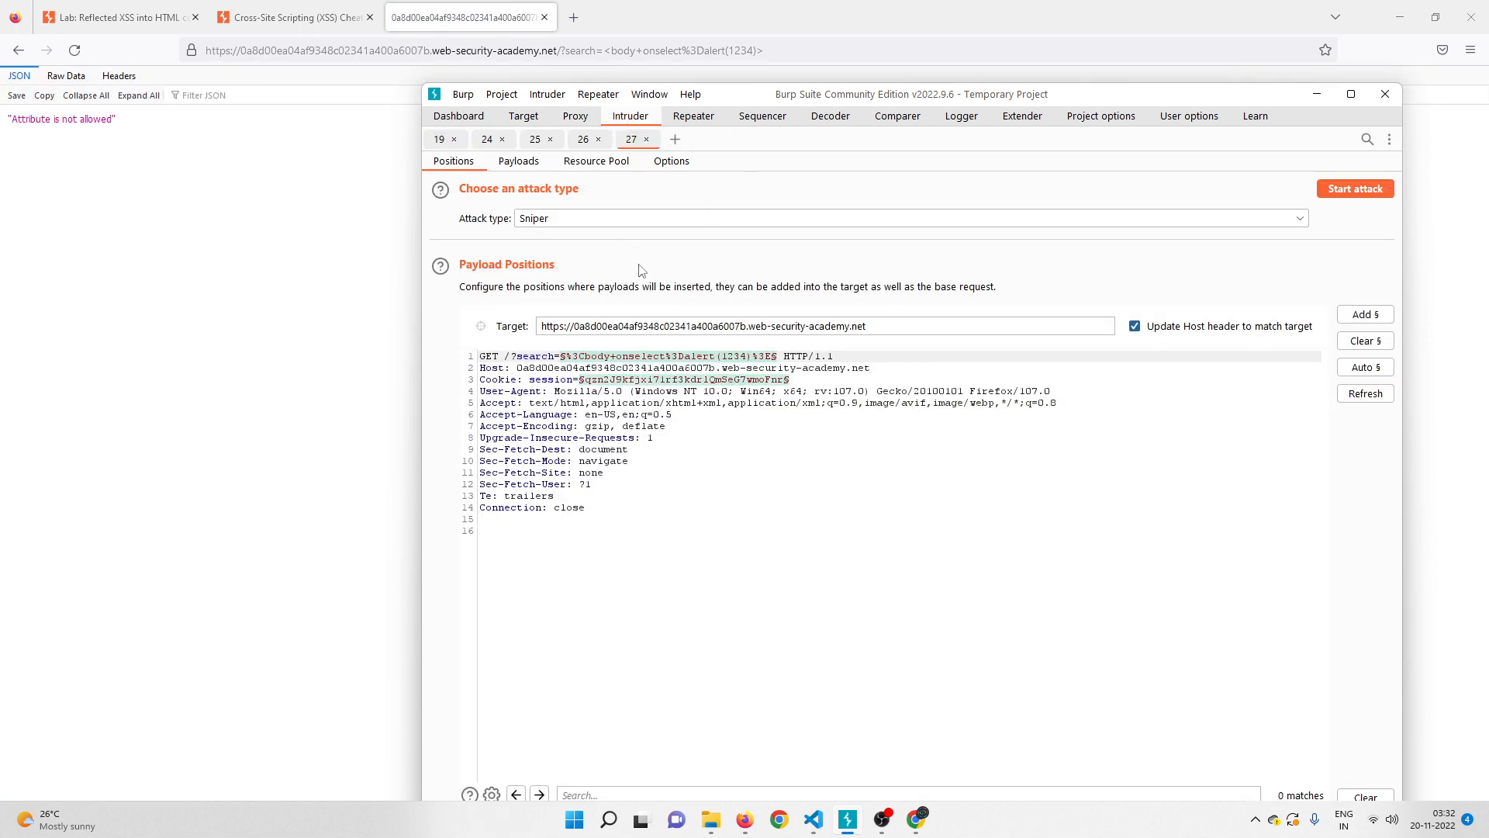
{"action": "mouse_move", "coordinate": [350, 80]}
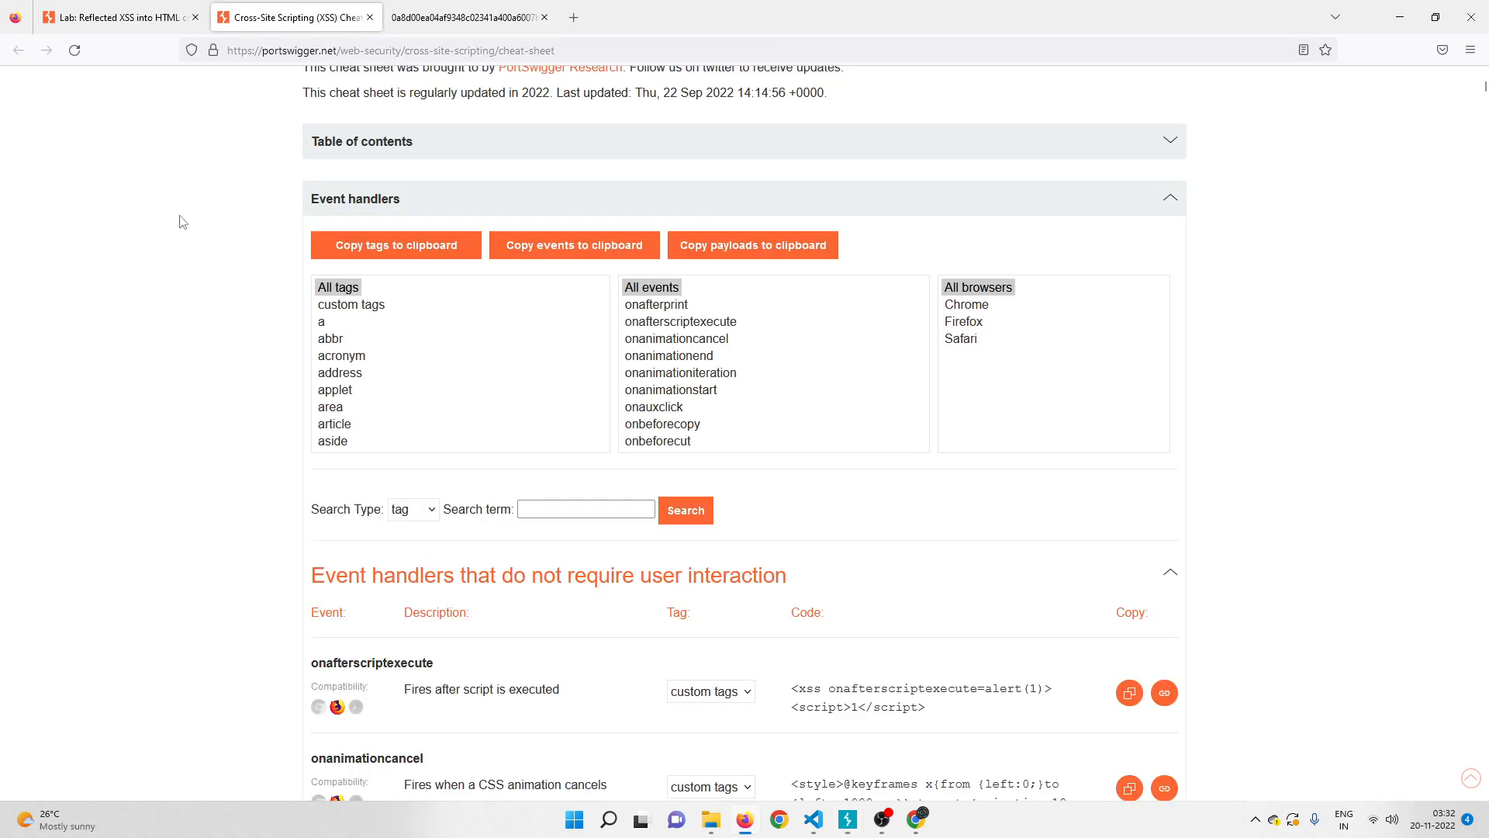
Step: Copy the cheat sheet's event handler names to the clipboard and return to Burp
{"action": "scroll", "scroll_direction": "up", "scroll_amount": 3}
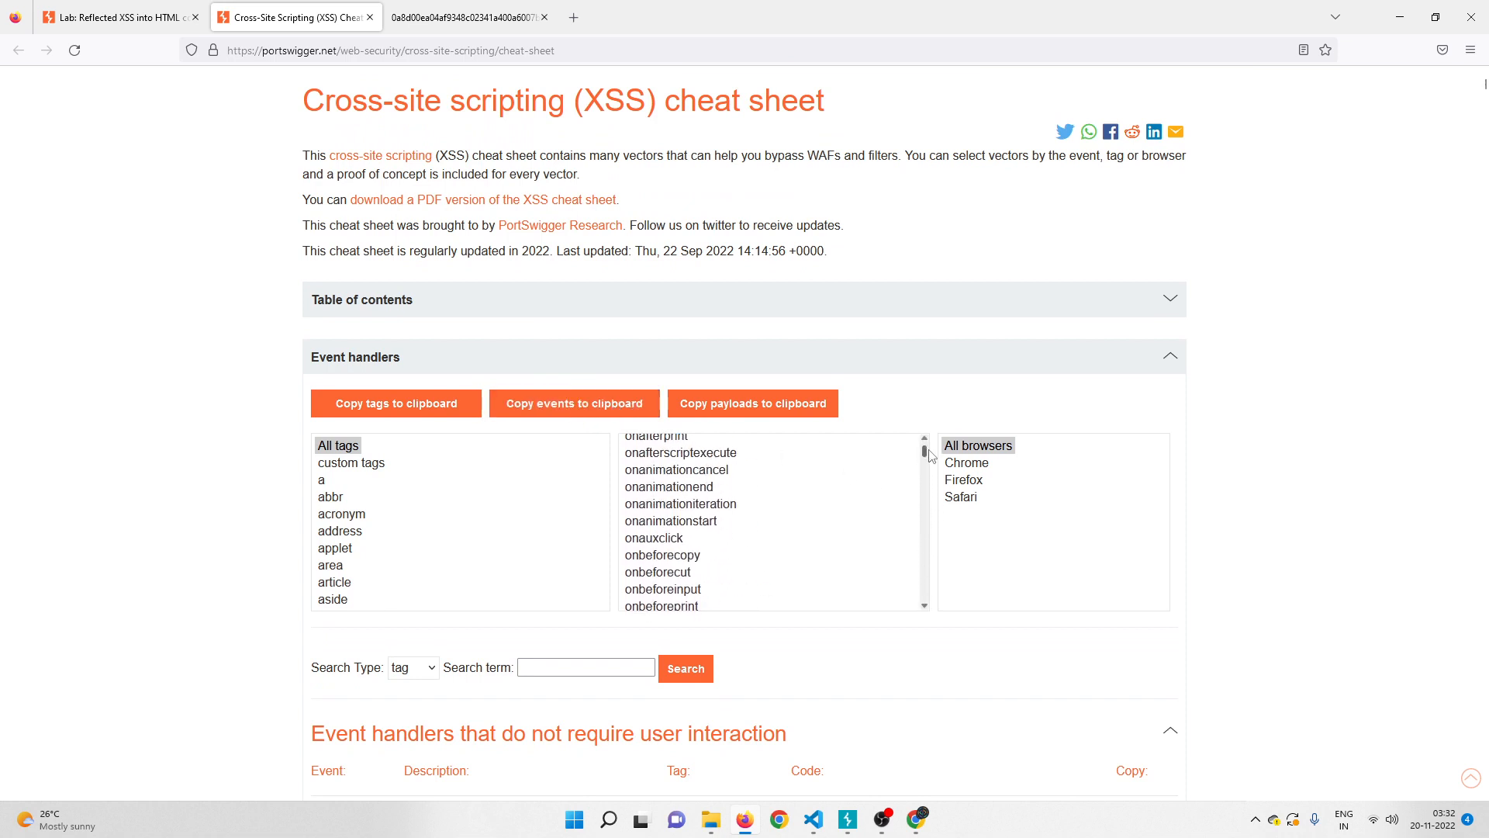
{"action": "left_click", "coordinate": [651, 446]}
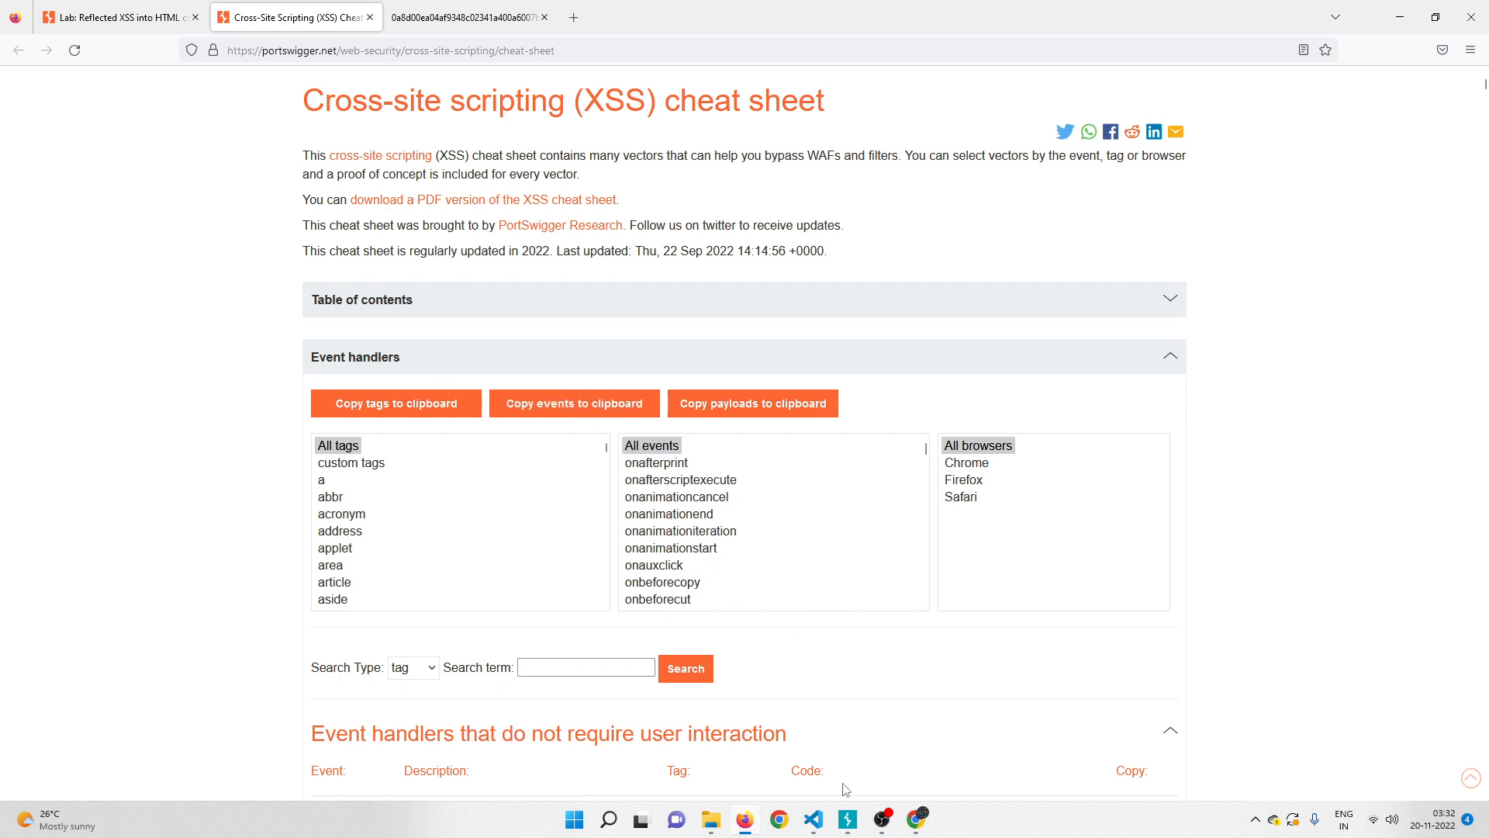
{"action": "left_click", "coordinate": [850, 819]}
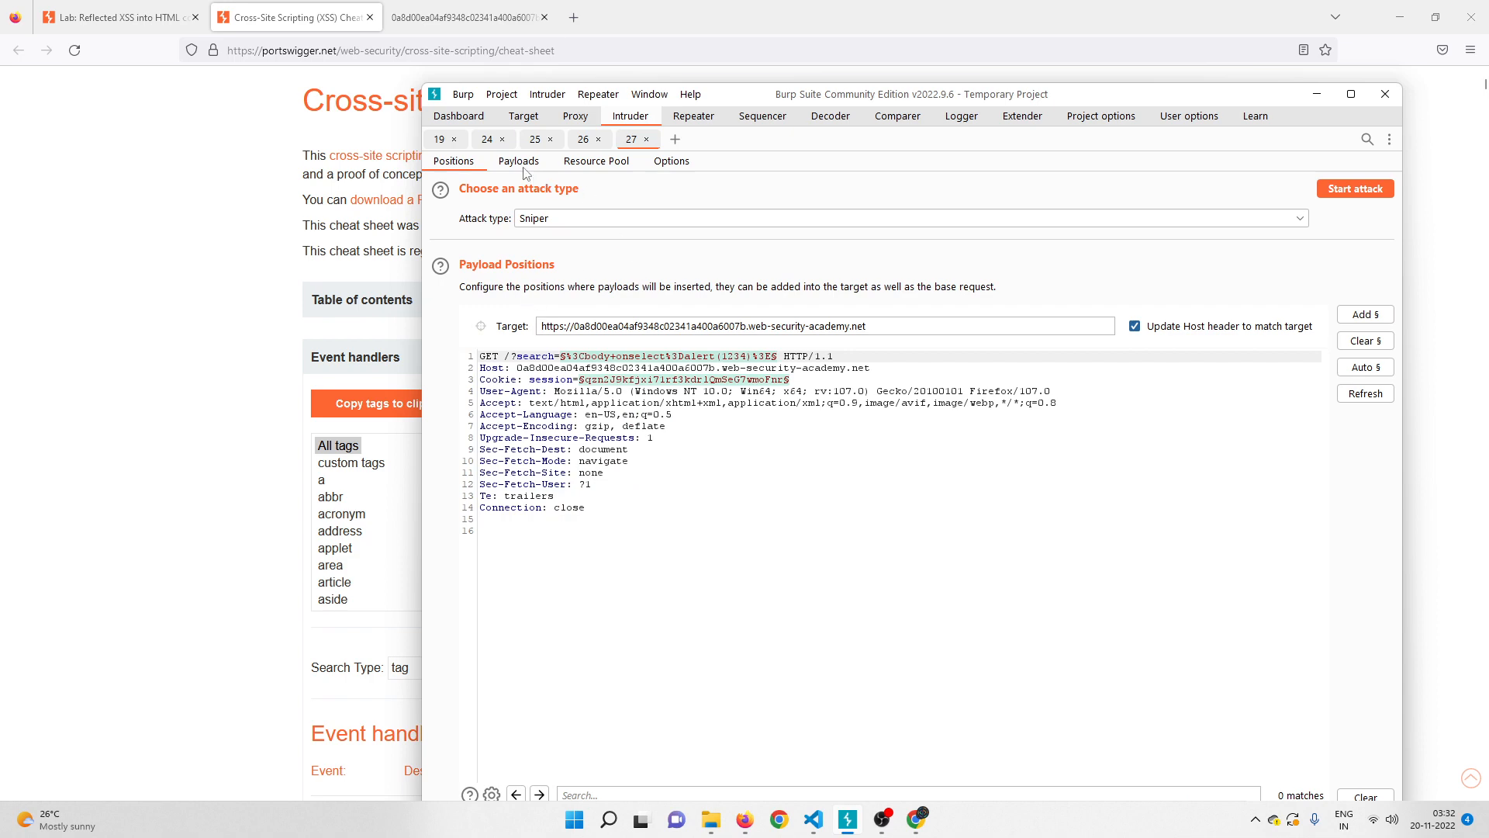
Step: Load the 110 event names as payloads on the onselect position and start the attack
{"action": "left_click", "coordinate": [518, 161]}
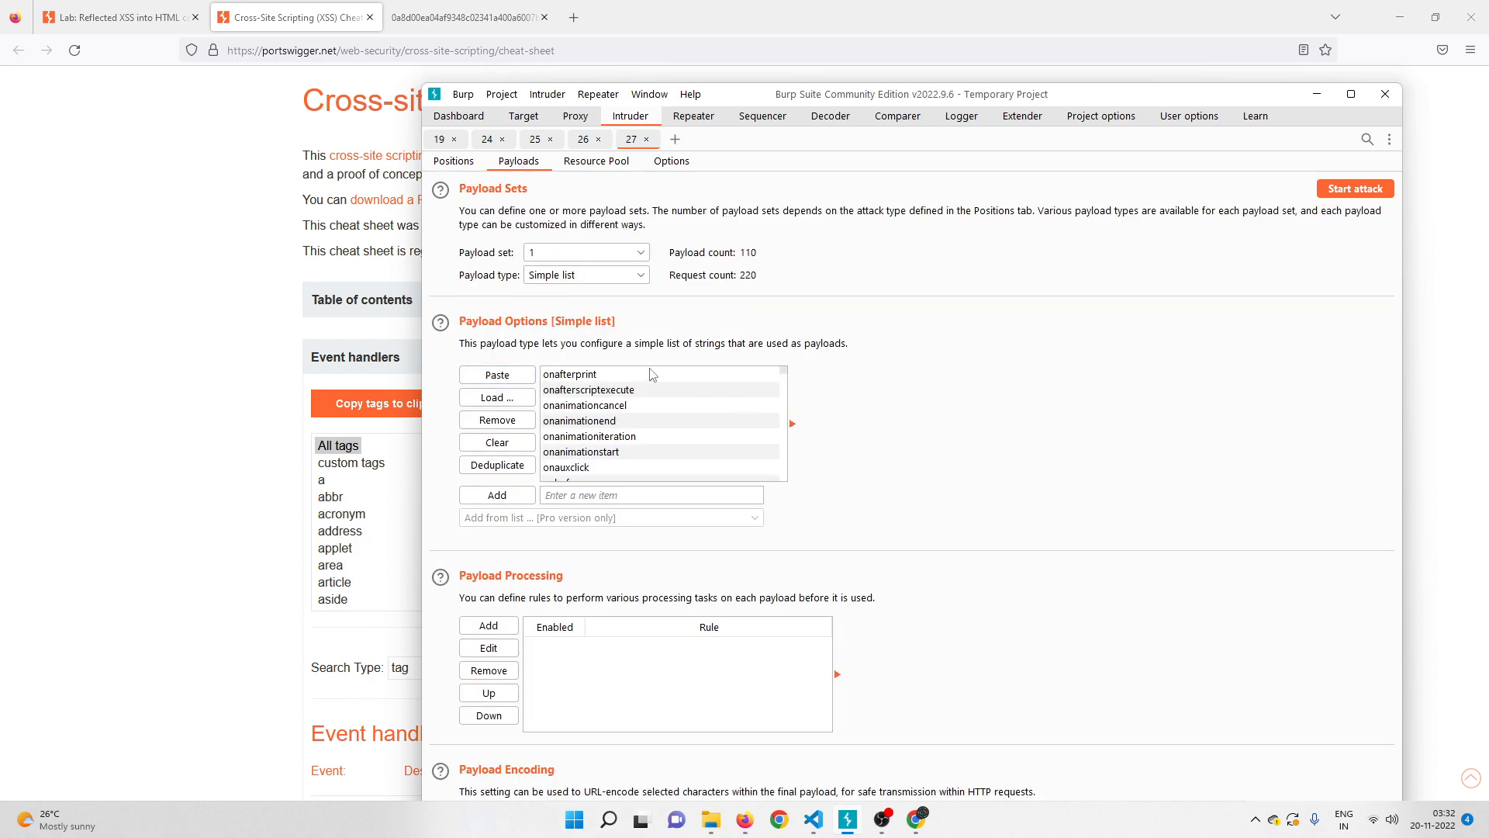
{"action": "left_click", "coordinate": [453, 160]}
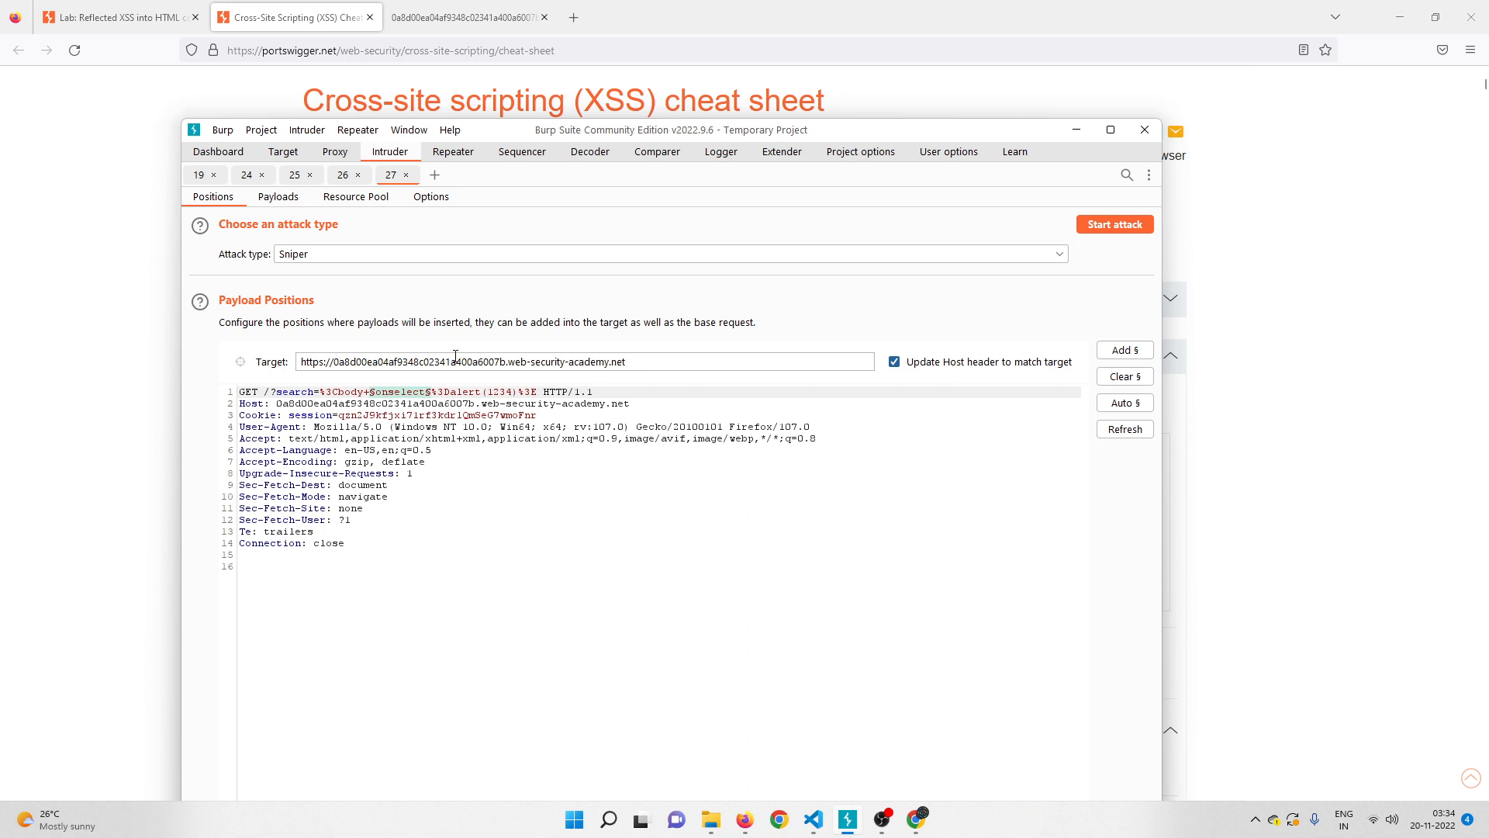
{"action": "left_click", "coordinate": [1115, 224]}
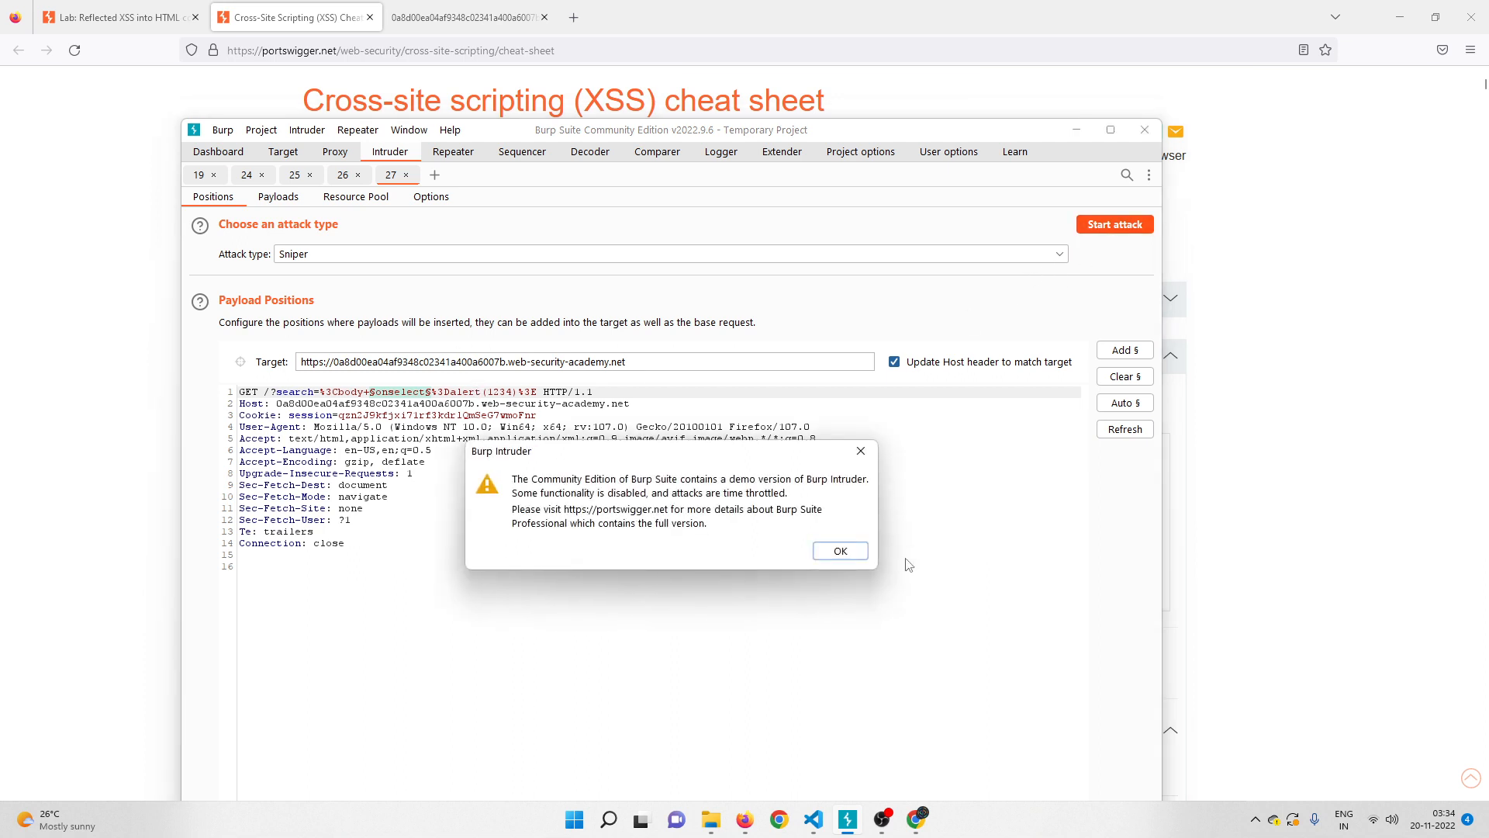
Step: Dismiss the notice, sort results by Status, and inspect the 200 requests for onbeforeinput and onresize
{"action": "left_click", "coordinate": [840, 550]}
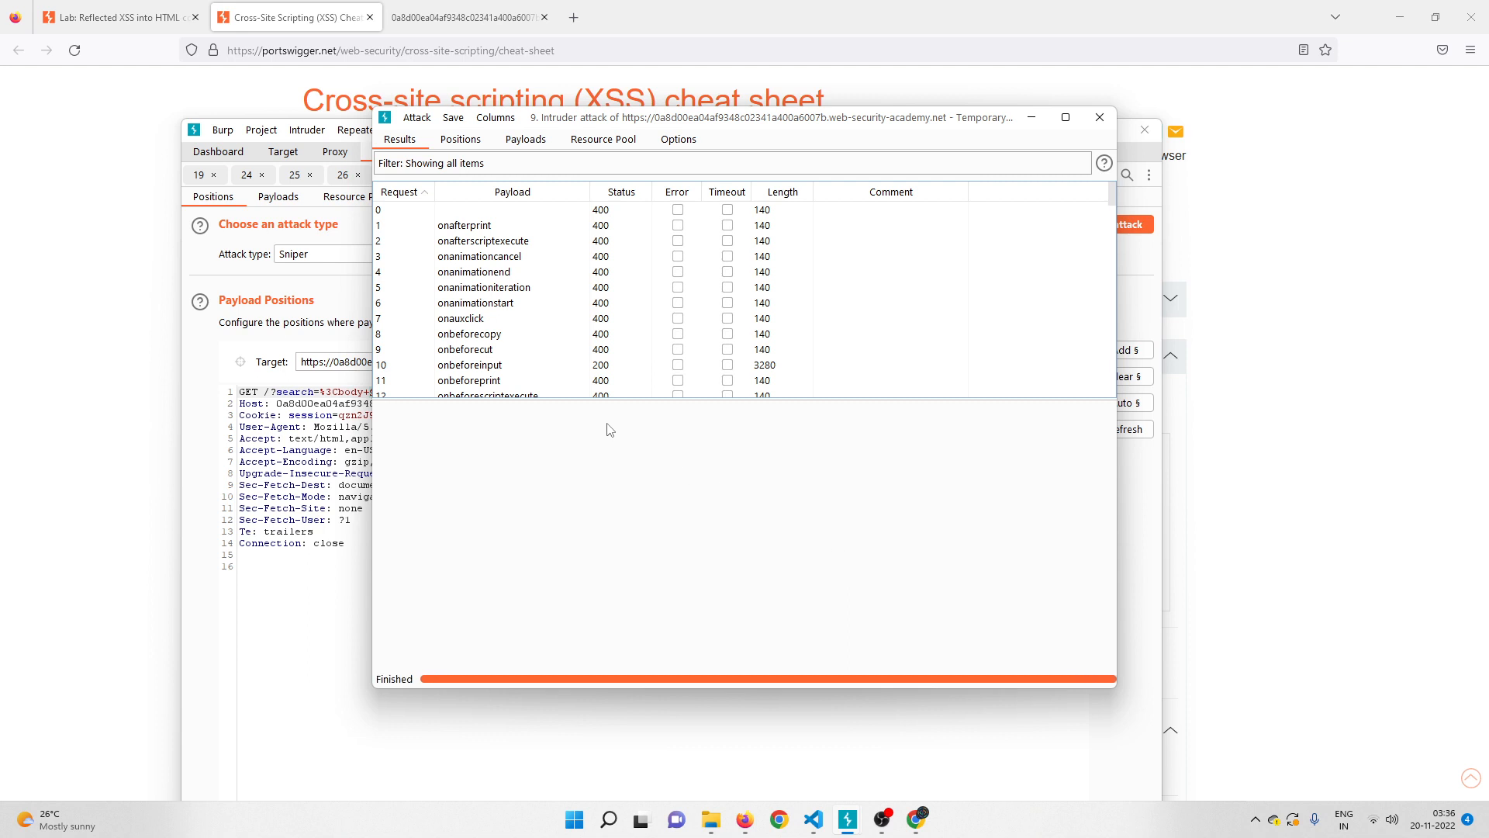
{"action": "left_click", "coordinate": [618, 191]}
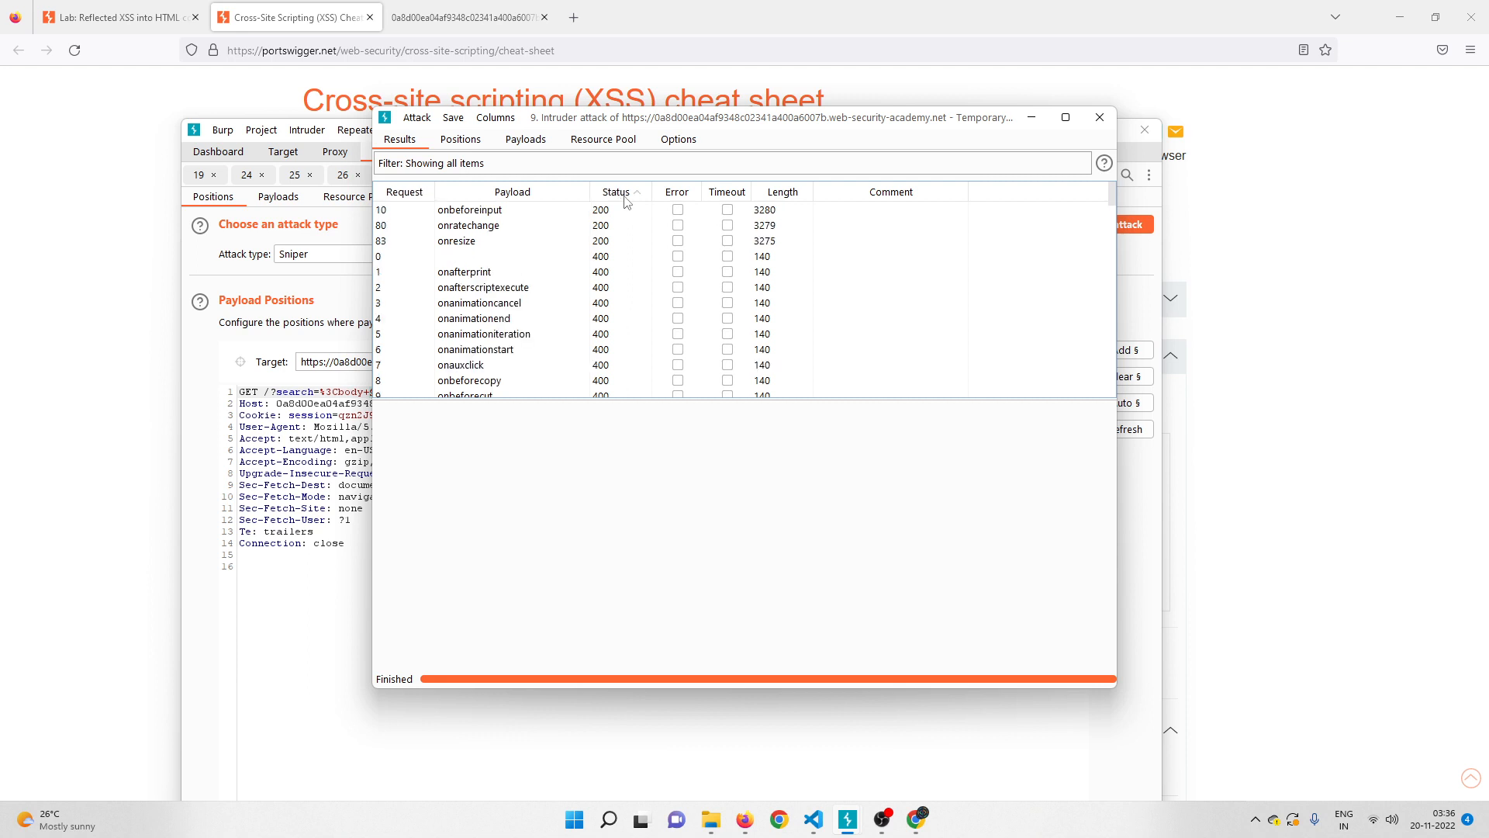
{"action": "left_click", "coordinate": [470, 210]}
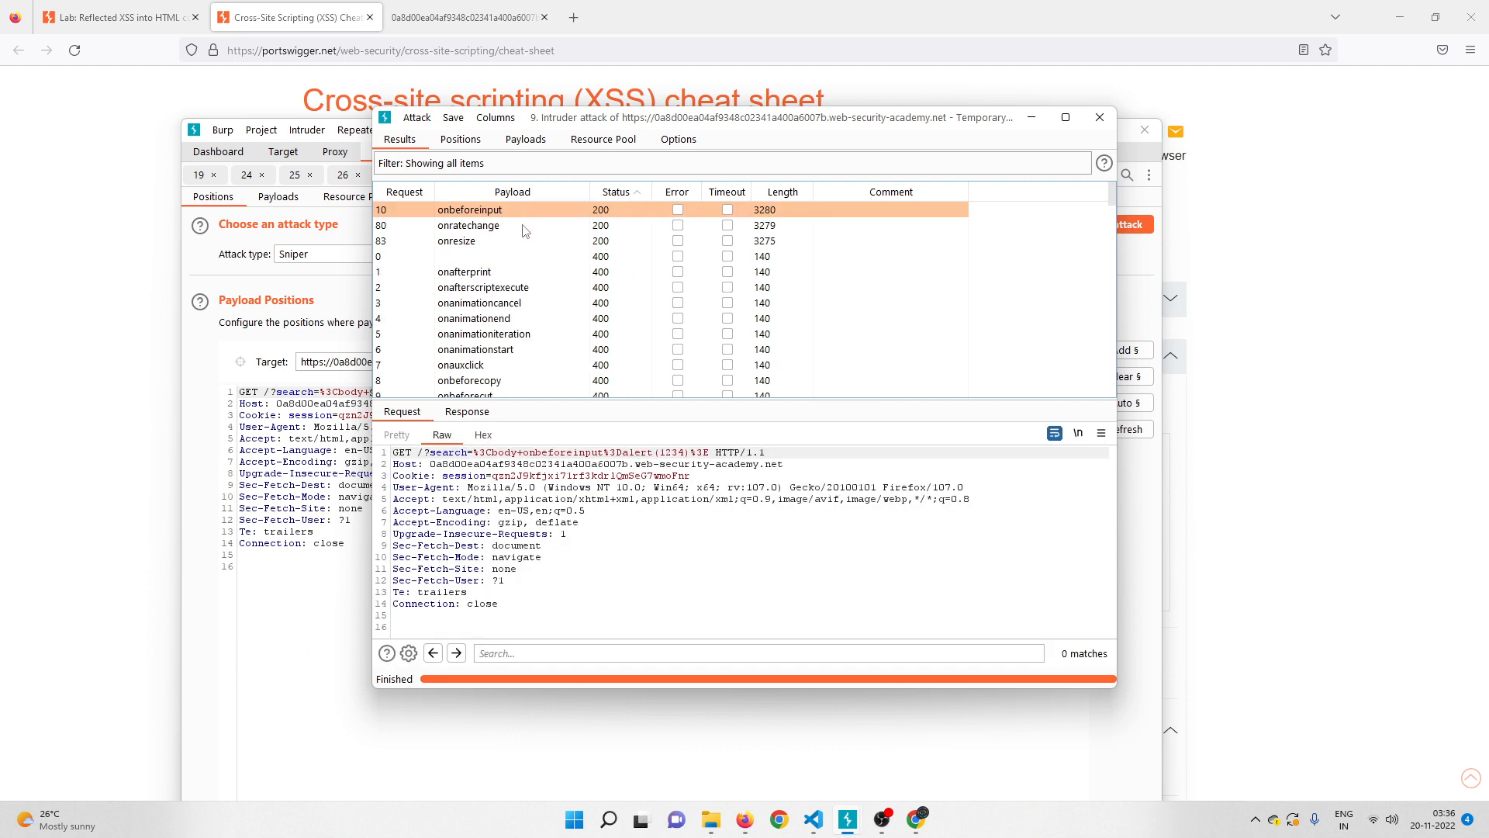
{"action": "left_click", "coordinate": [456, 240]}
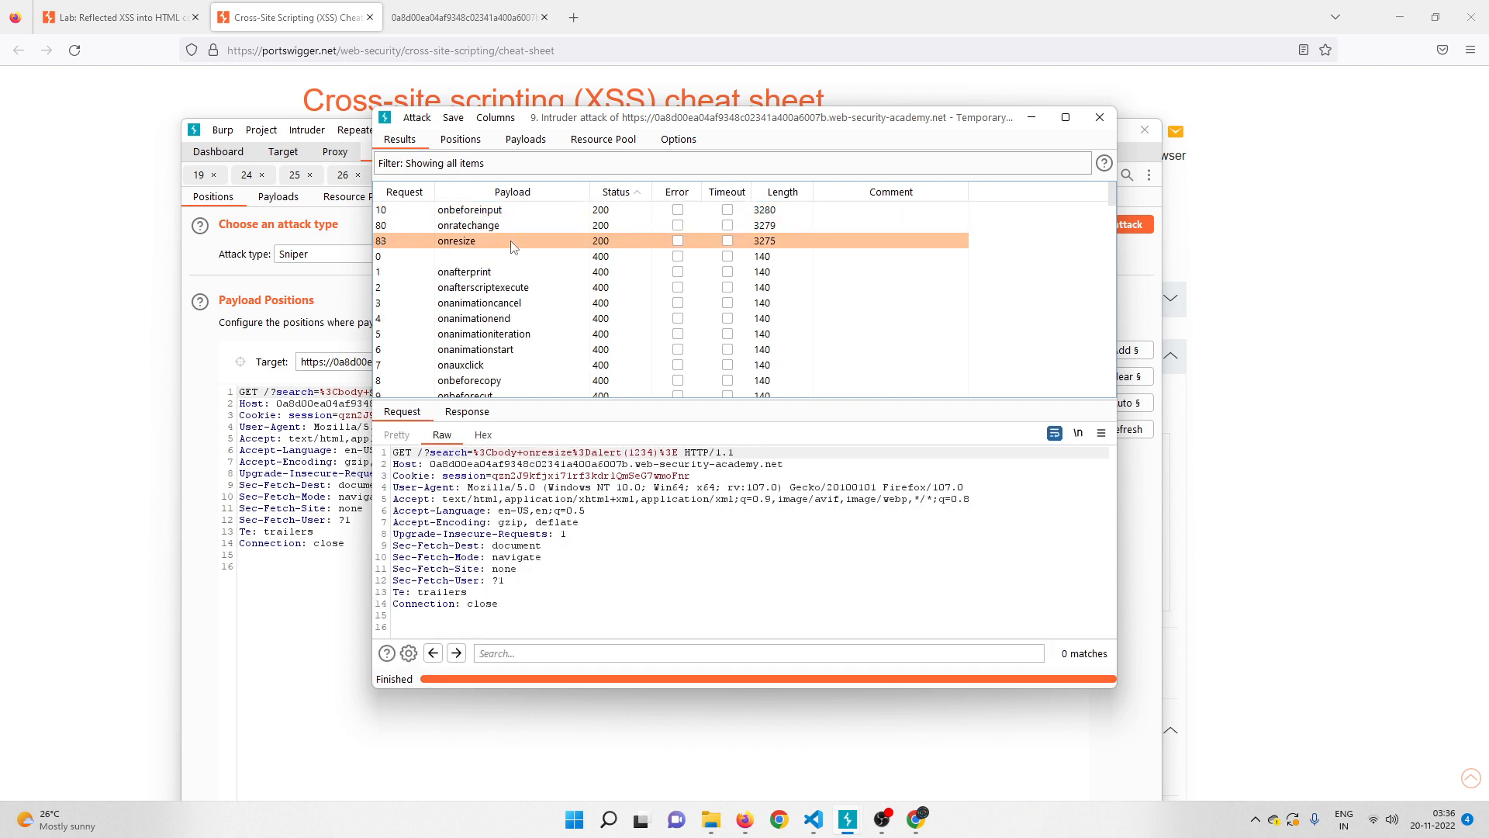